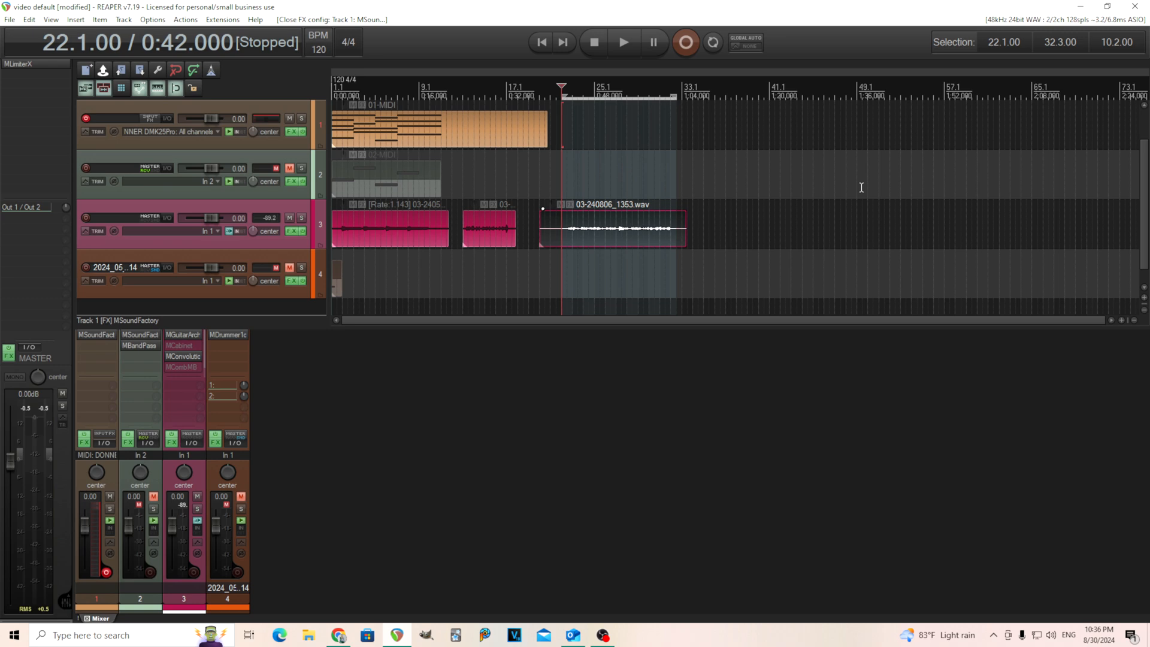
mouse_move(699, 445)
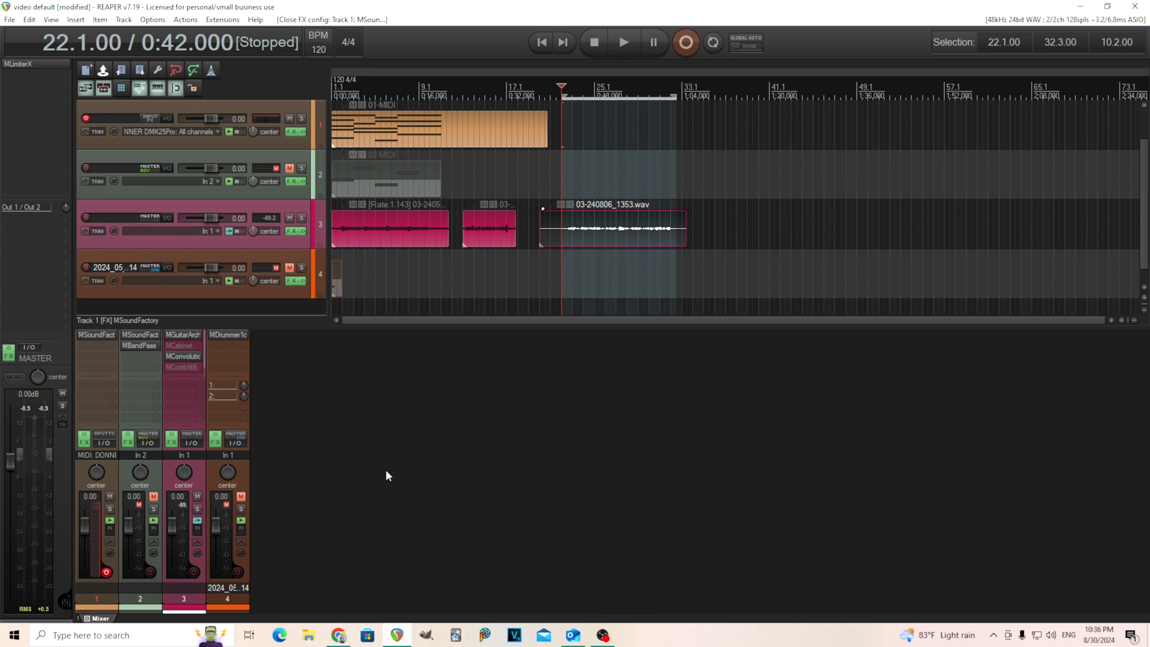
mouse_move(113, 352)
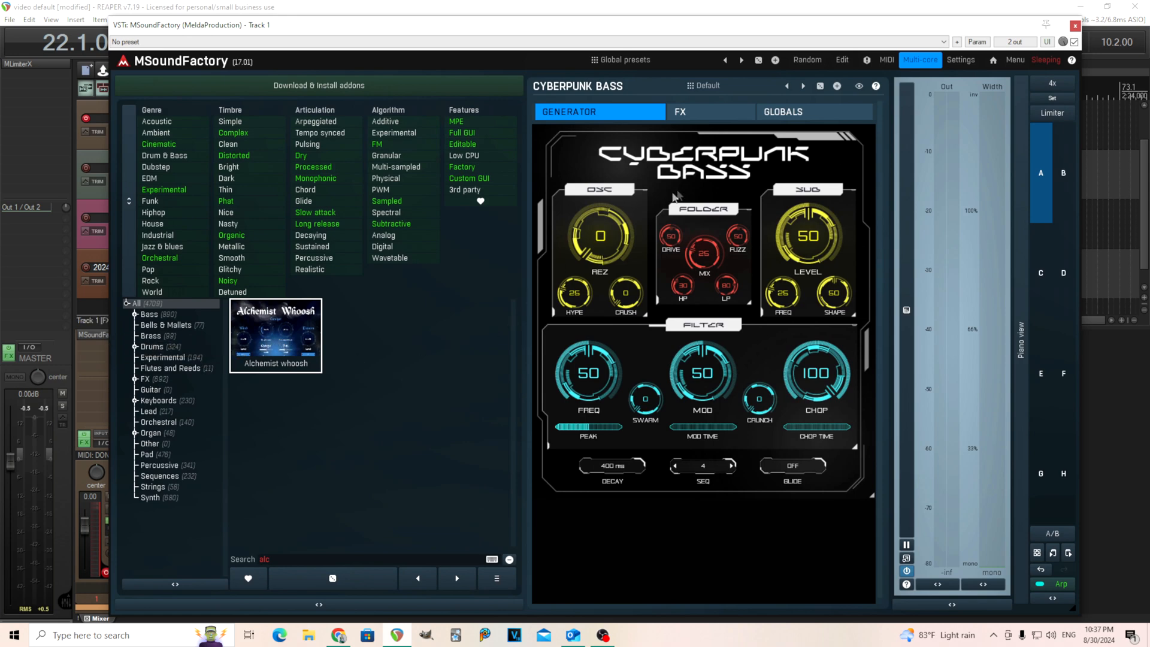
mouse_move(563, 194)
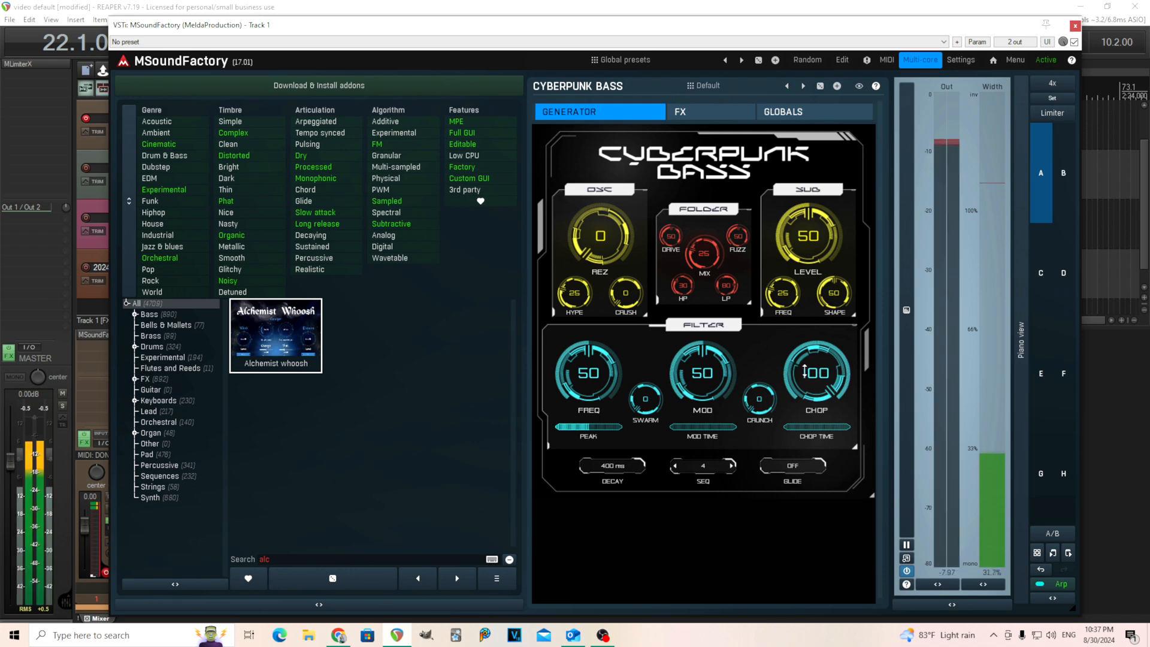
Sweep the Cyberpunk Bass Chop amount through about 84, 52 and 92, then readjust it
left_click_drag(816, 373, 816, 389)
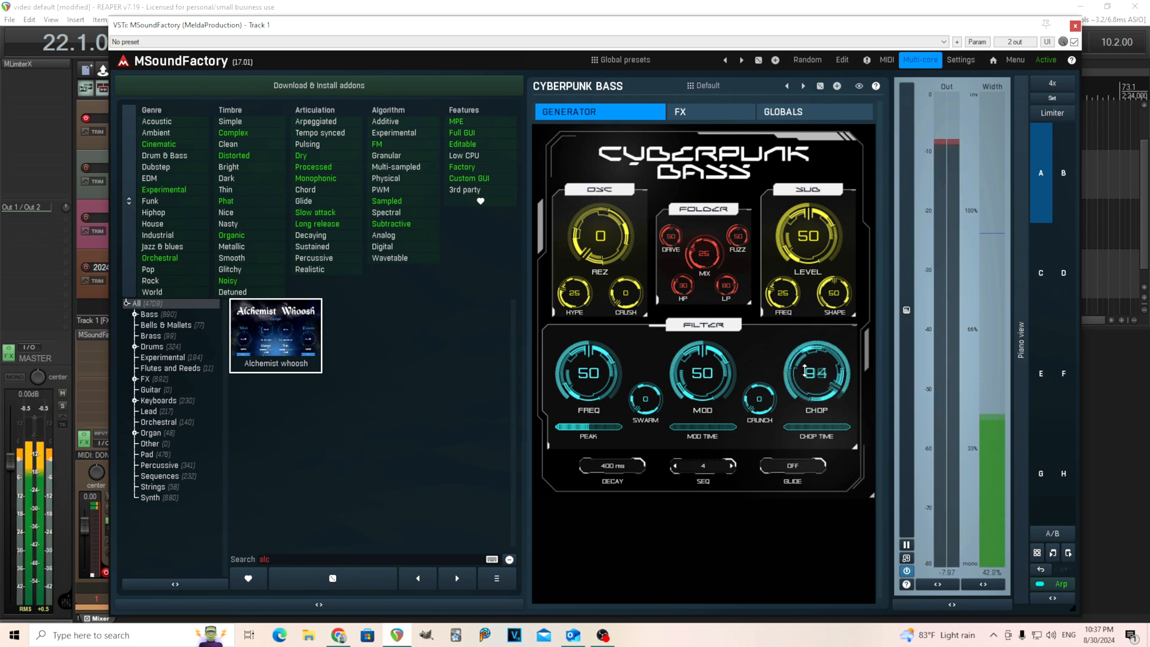
left_click_drag(815, 374, 815, 397)
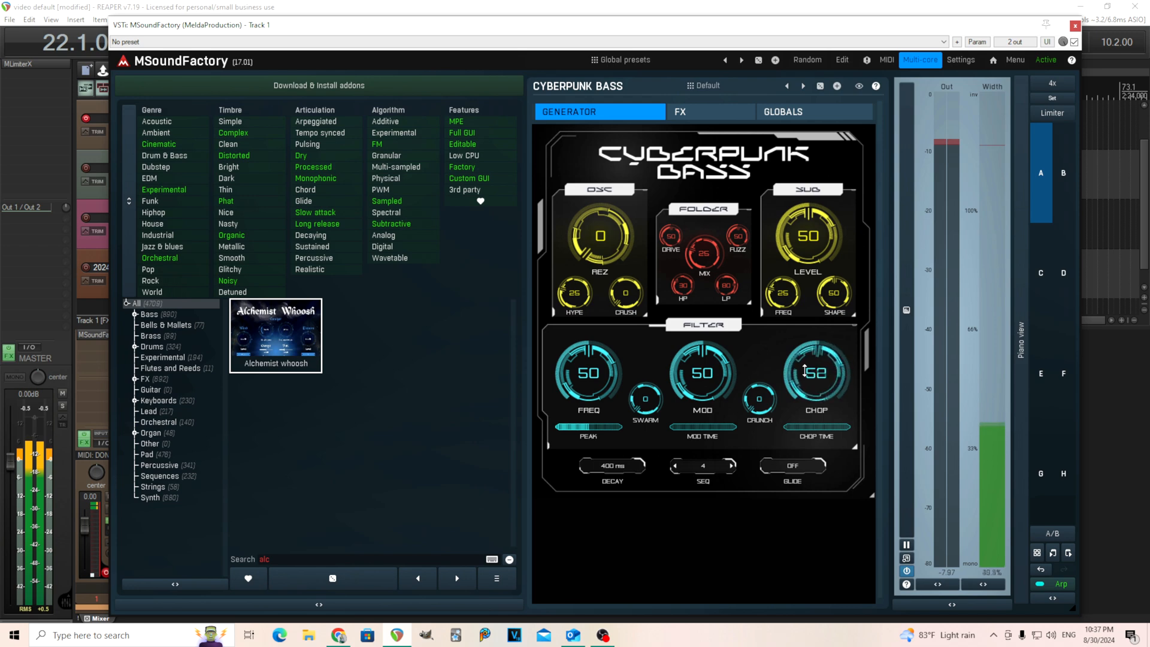
left_click_drag(814, 367, 814, 411)
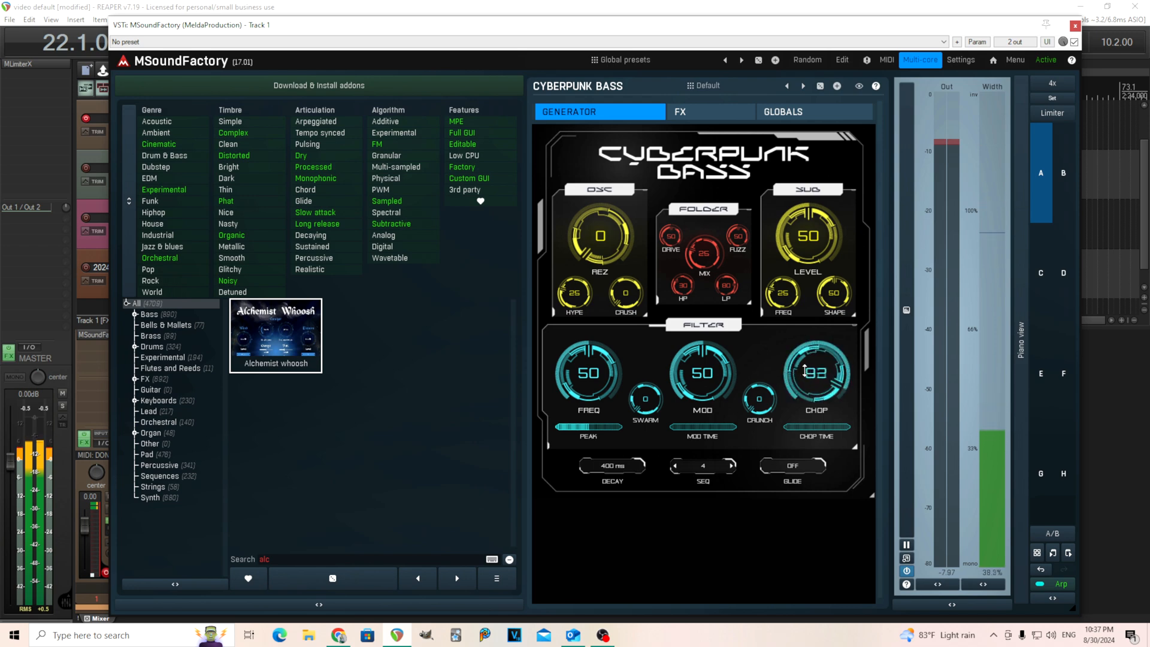
left_click_drag(815, 372, 815, 360)
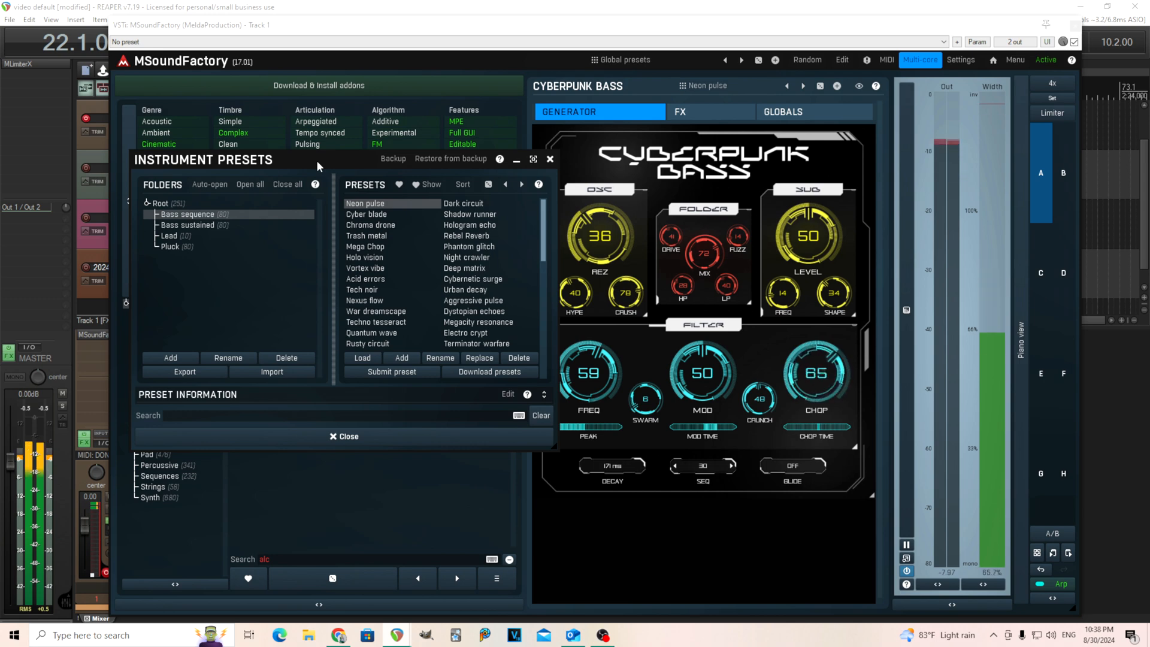
Adjust the Chop knob and load the Rebel Reverb and Tech noir presets
left_click_drag(815, 373, 815, 337)
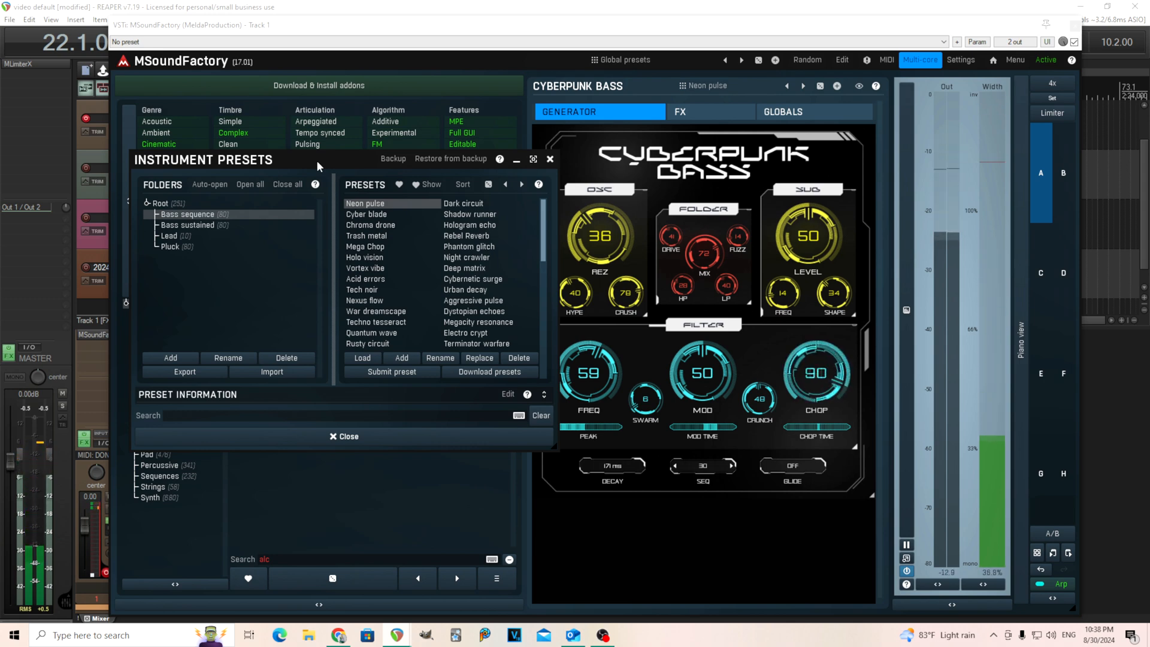
left_click(467, 235)
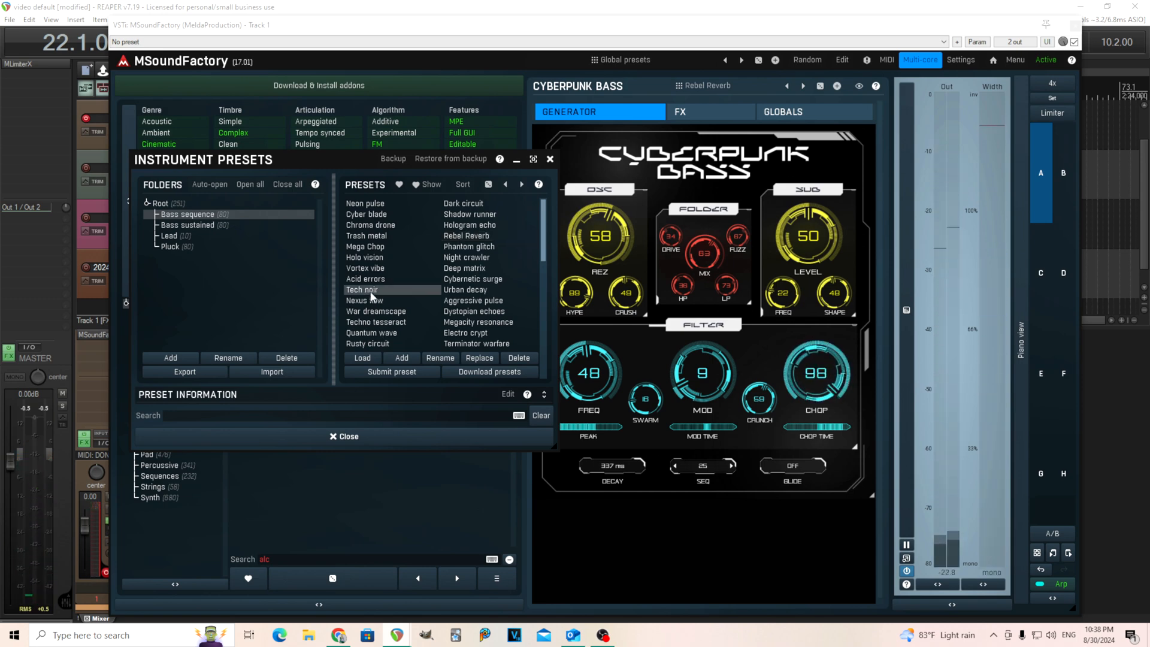
double_click(363, 289)
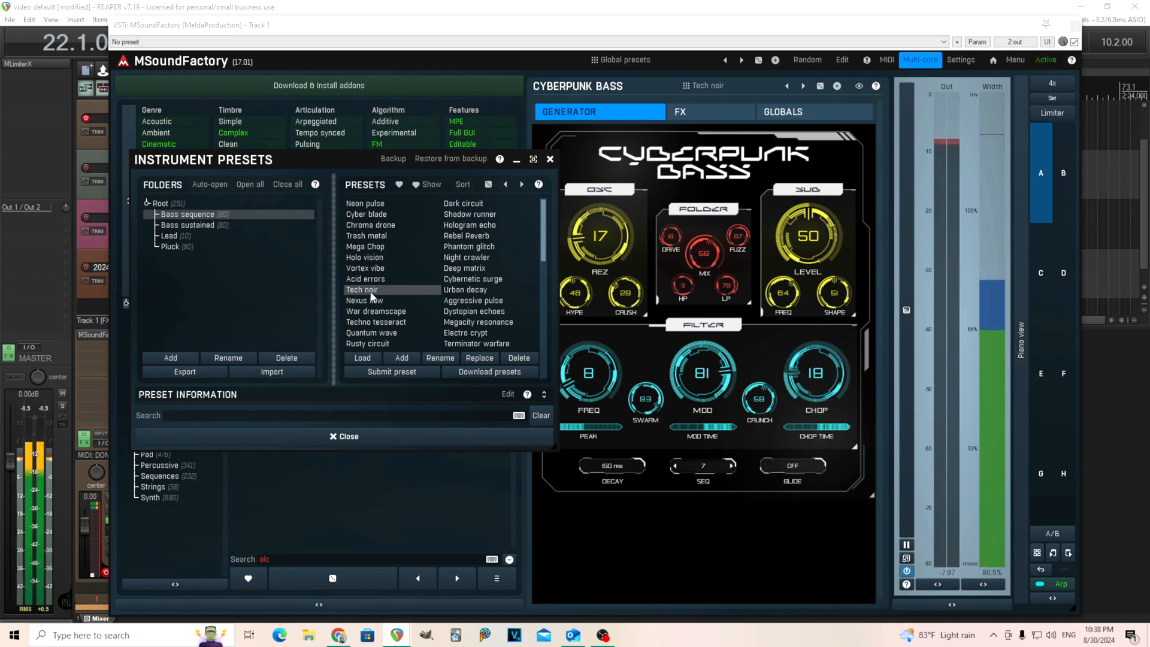
Adjust the Chop knob again and browse the Lead and Pluck preset folders
left_click_drag(815, 373, 815, 338)
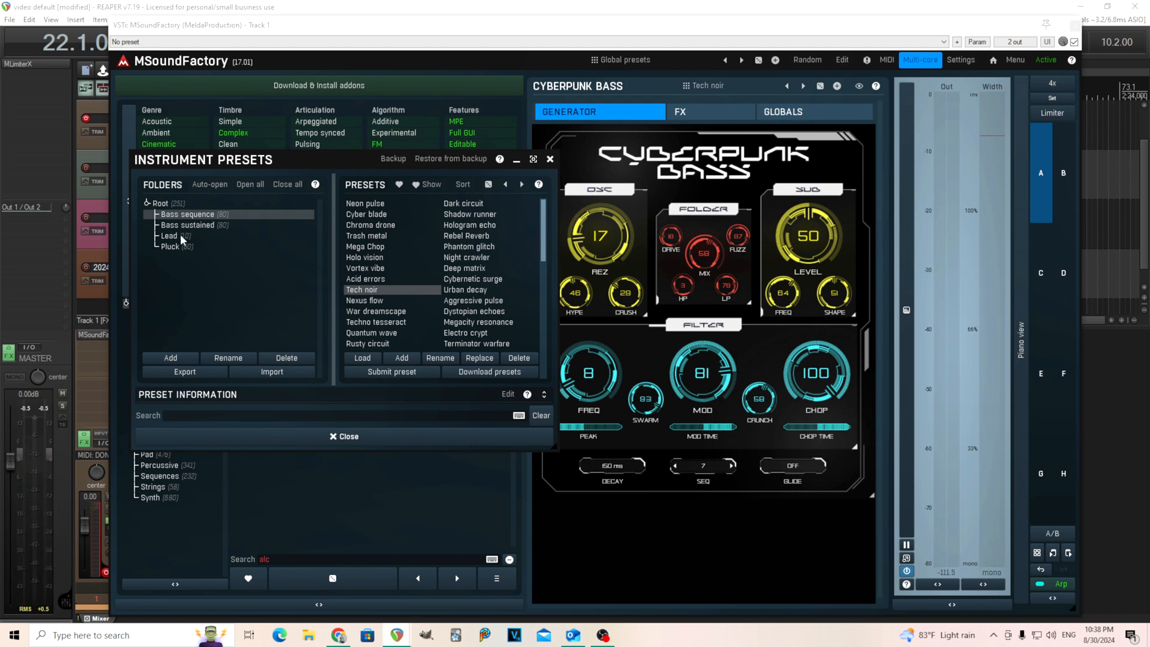
left_click(169, 236)
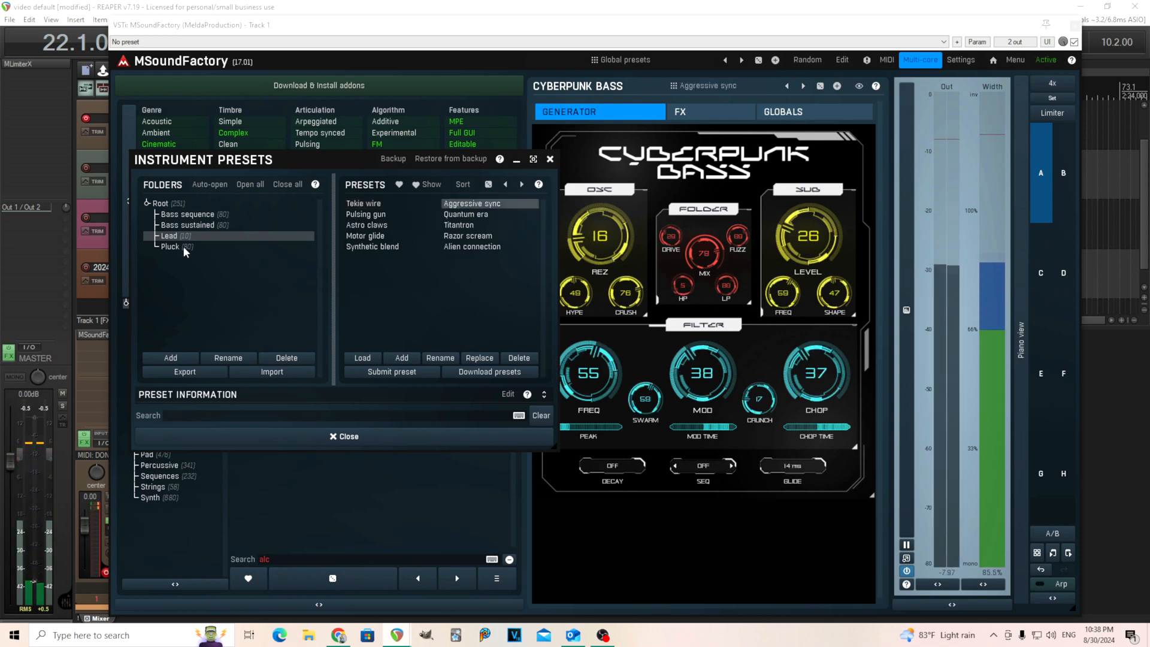
left_click(169, 246)
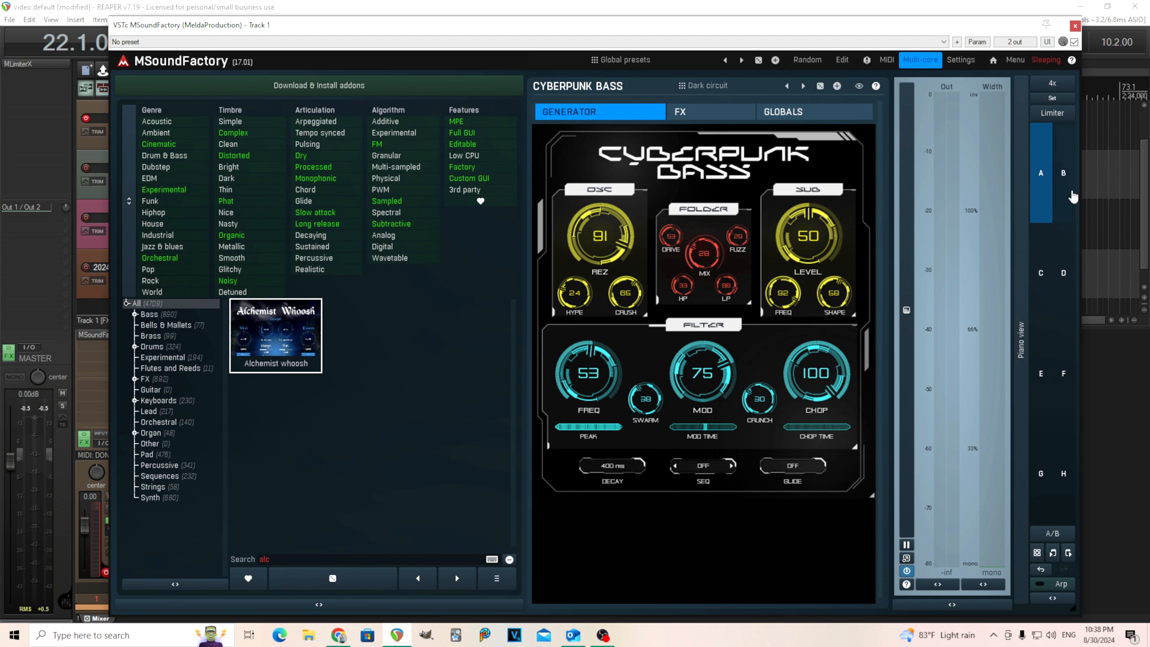
Show Trap Bass in instrument slot B and open its preset list
left_click(803, 85)
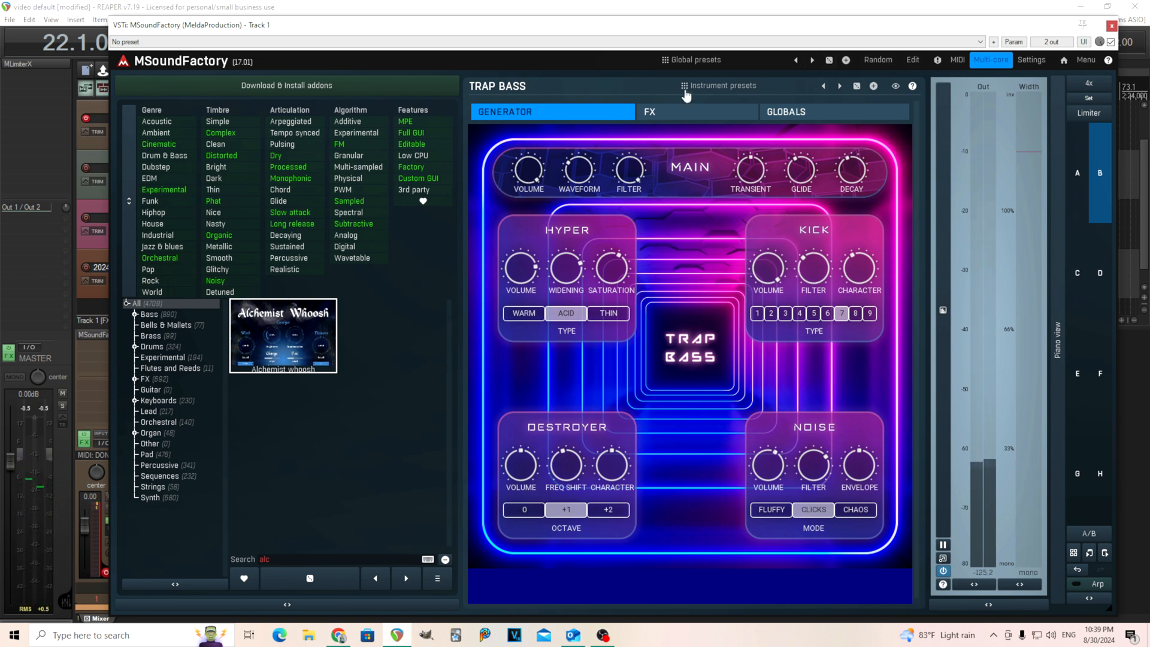
left_click(722, 86)
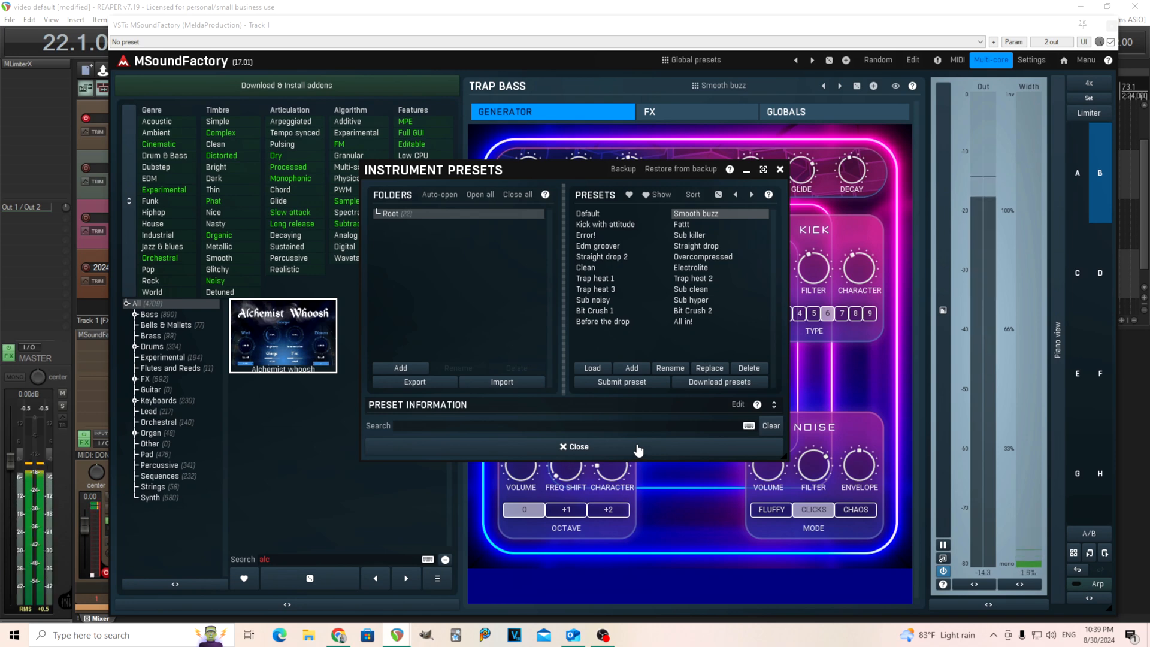
Load Trap Bass presets Kick with attitude, Straight drop 2, Electrolite and Trap heat 1
left_click(606, 225)
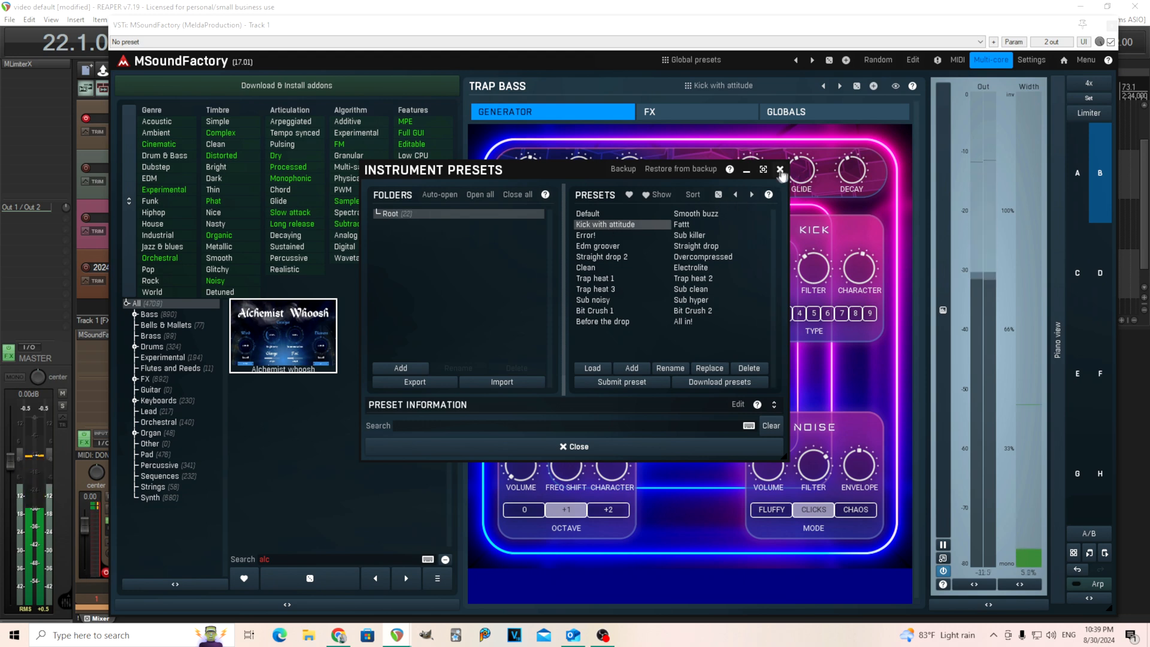
left_click(780, 170)
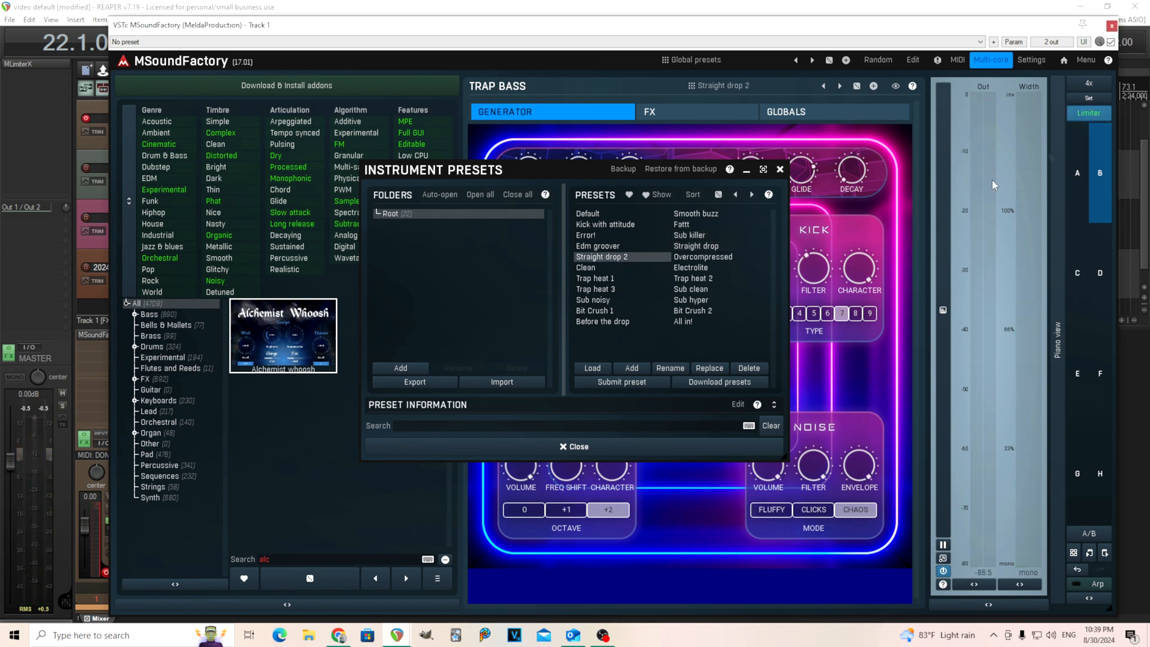
left_click(690, 267)
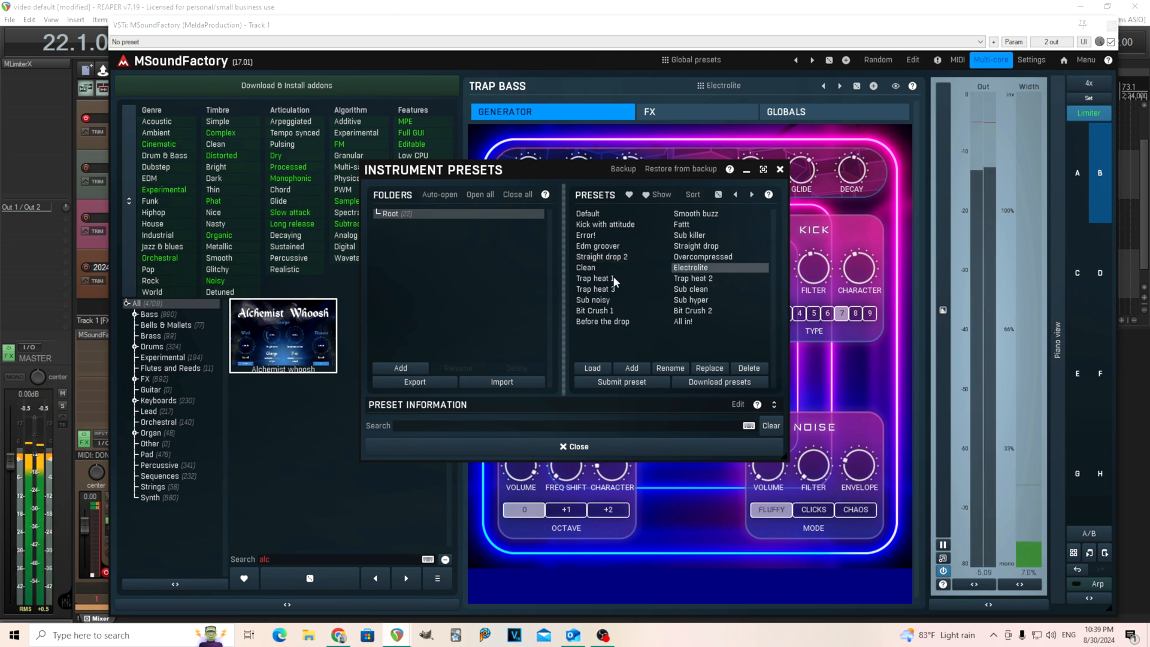
left_click(585, 267)
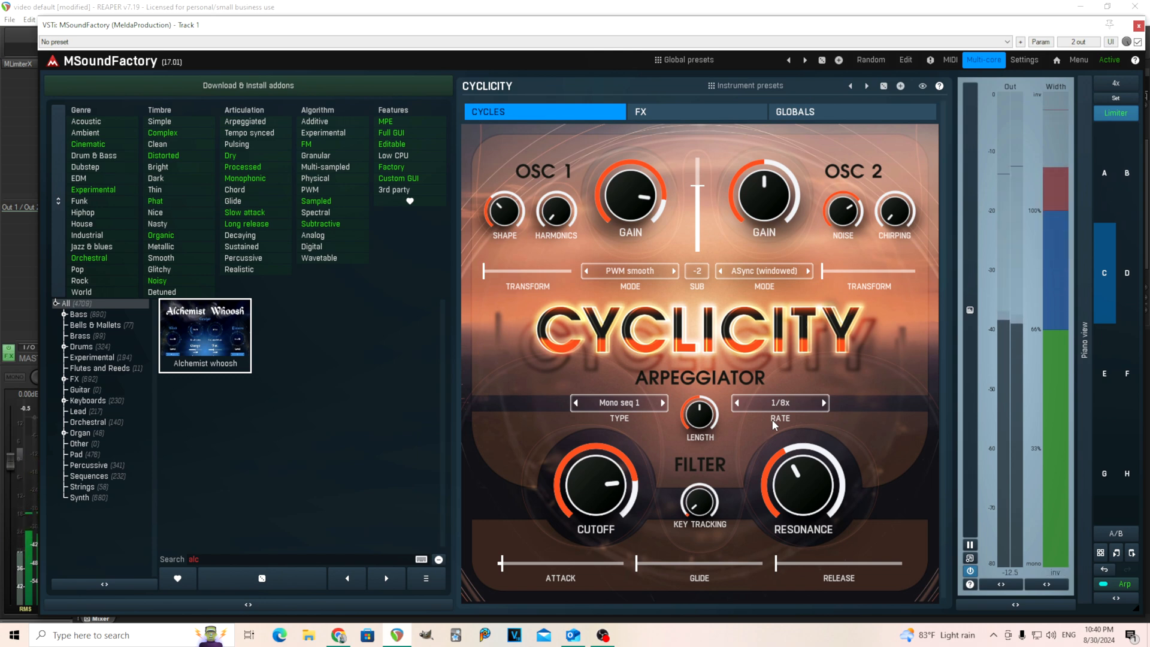
Open the Cyclicity instrument preset list
left_click(749, 85)
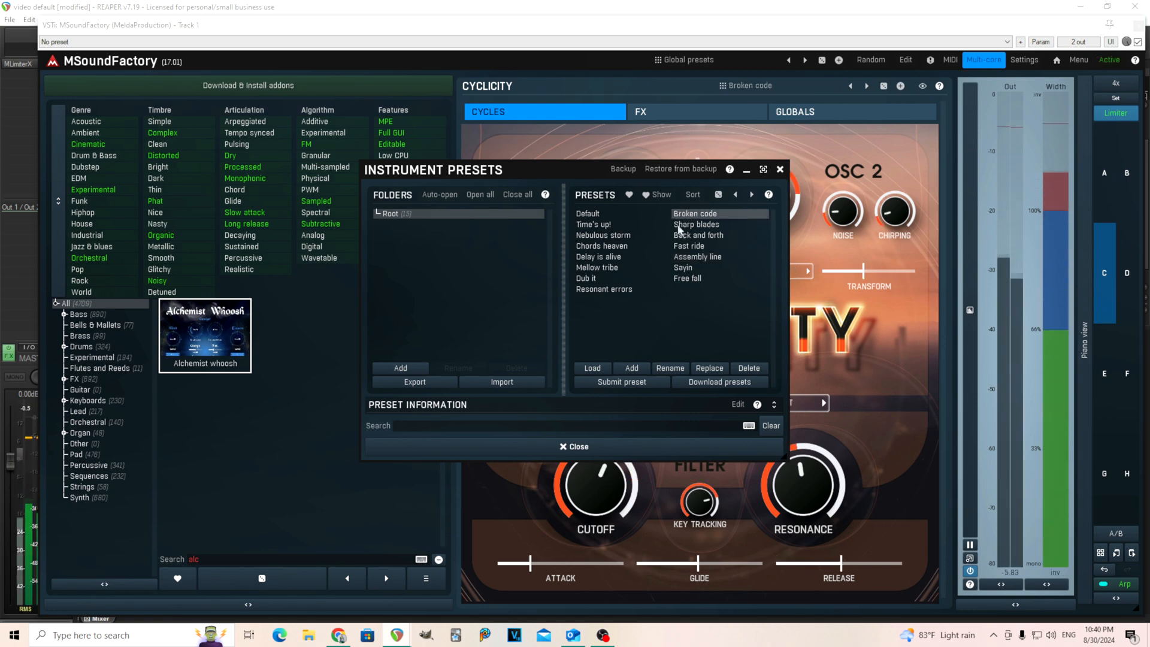
Load the Cyclicity presets Sharp blades and Time's up!
left_click(592, 224)
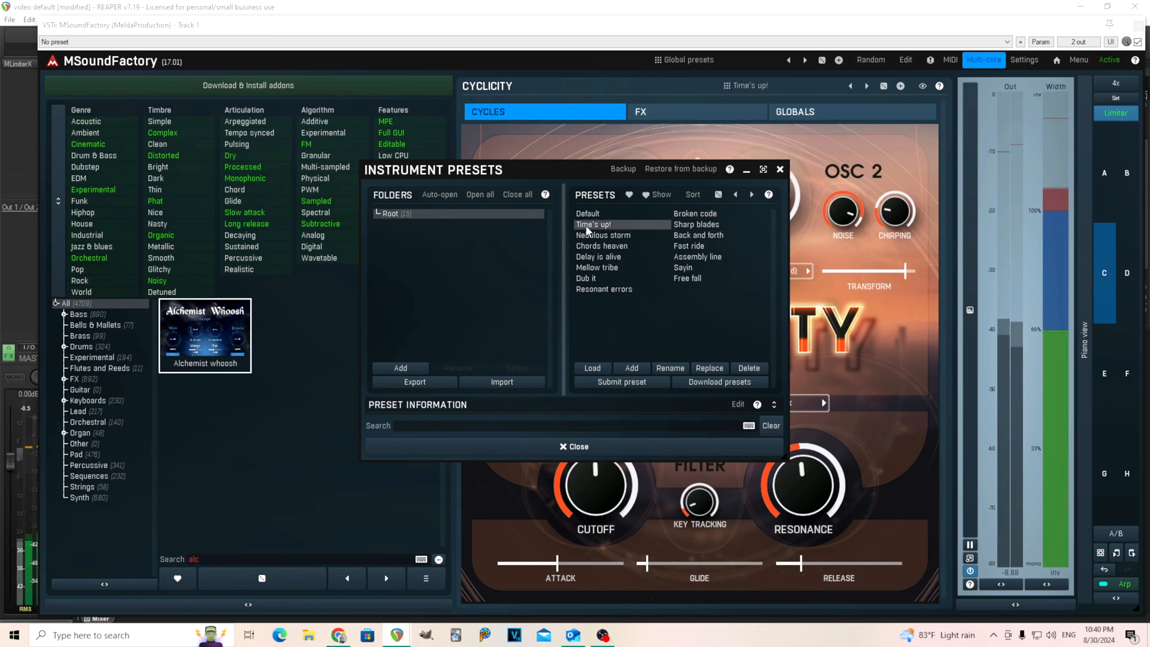
left_click(688, 278)
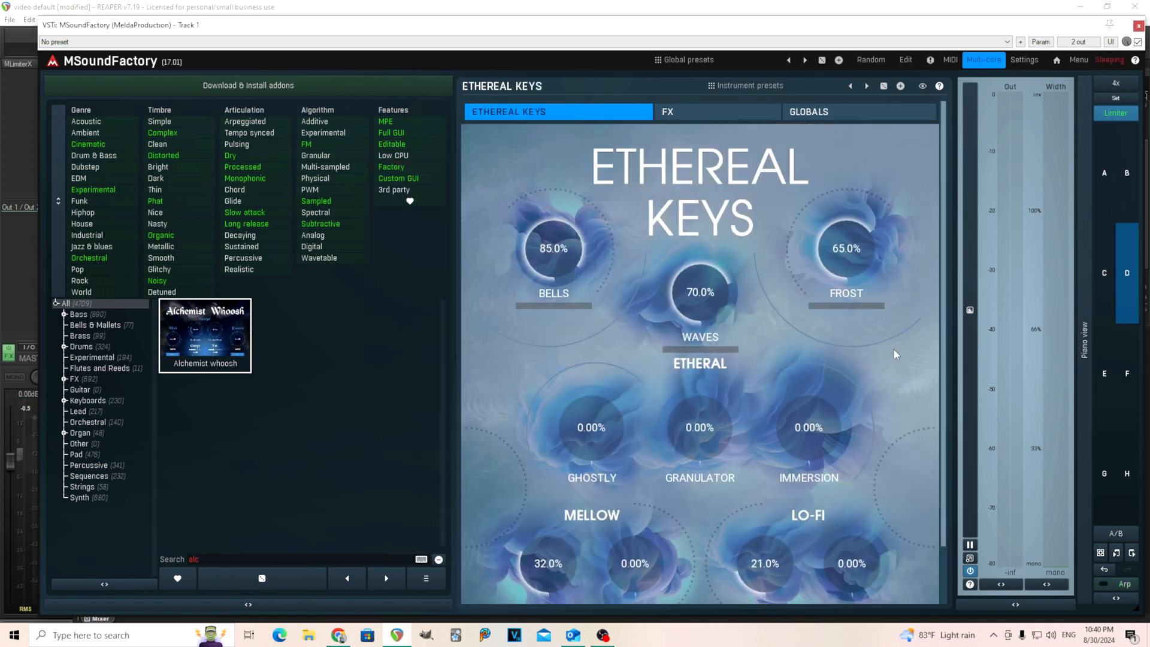
mouse_move(758, 189)
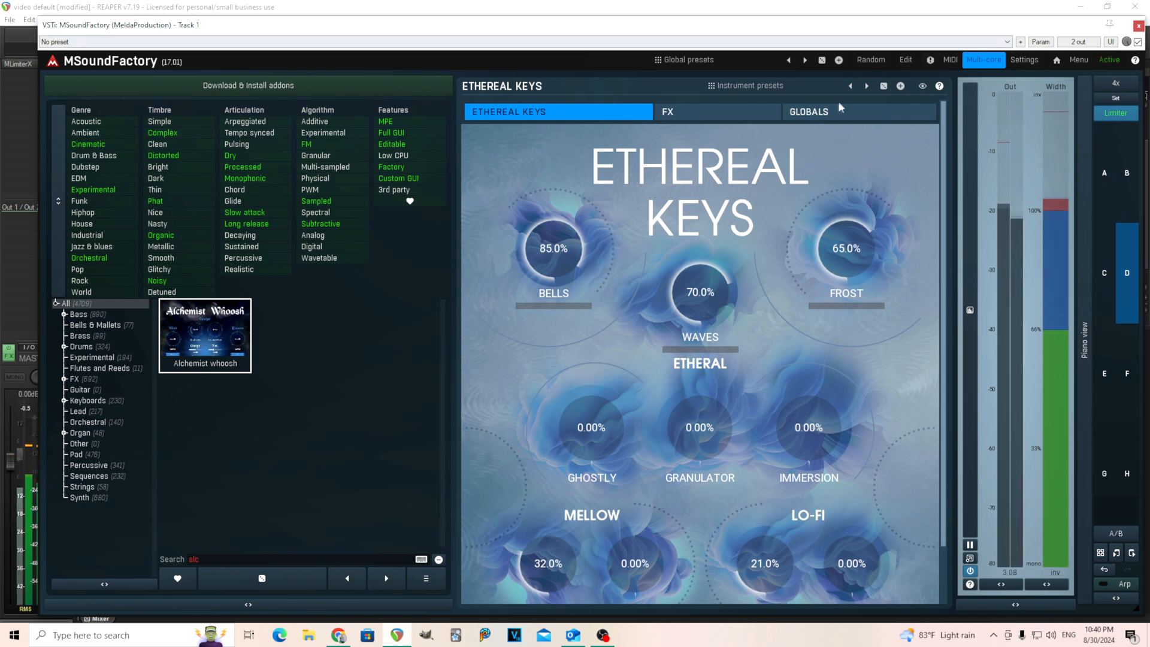
View the Ethereal Keys GLOBALS page, return to the main page, and open its presets
left_click(808, 111)
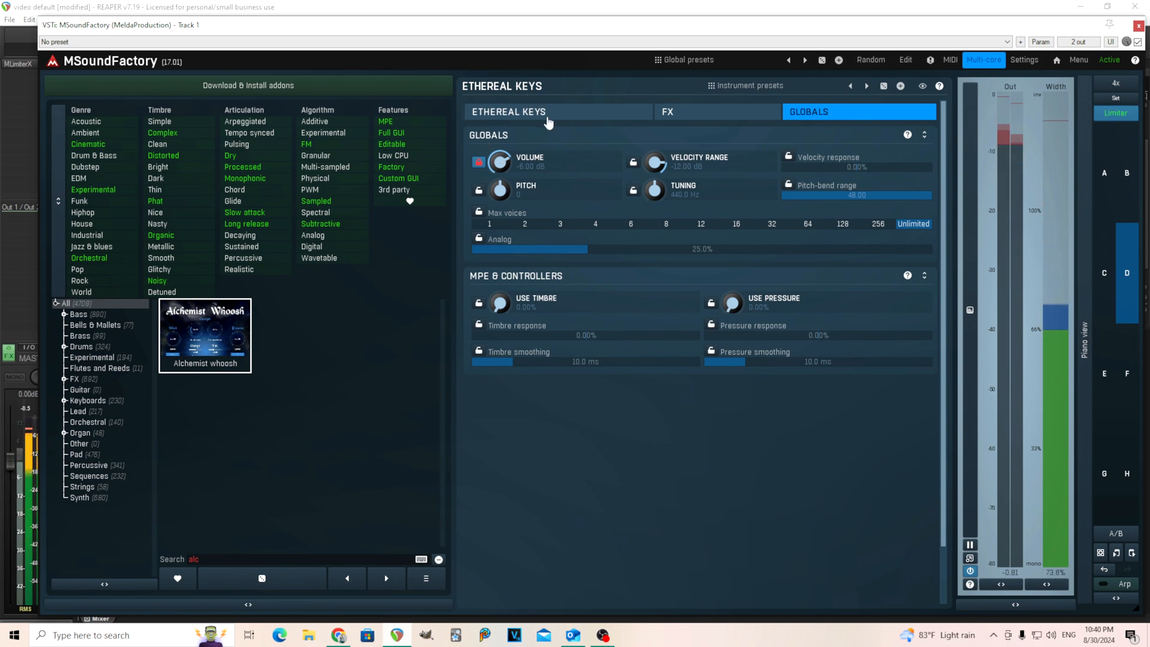
left_click(509, 111)
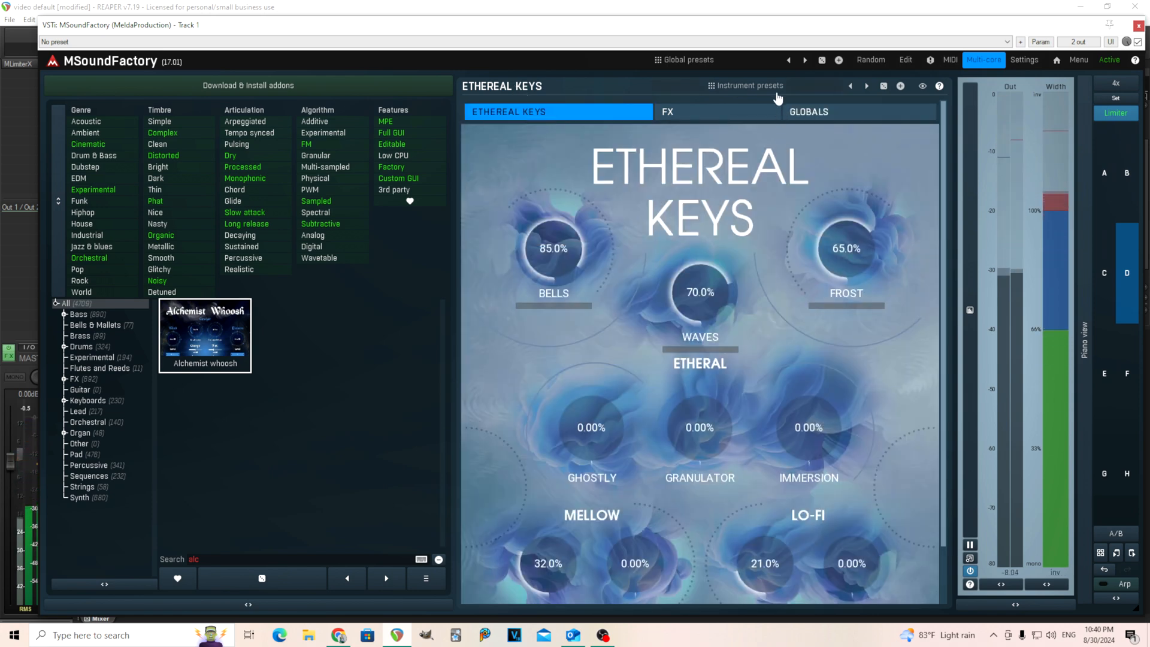
left_click(749, 85)
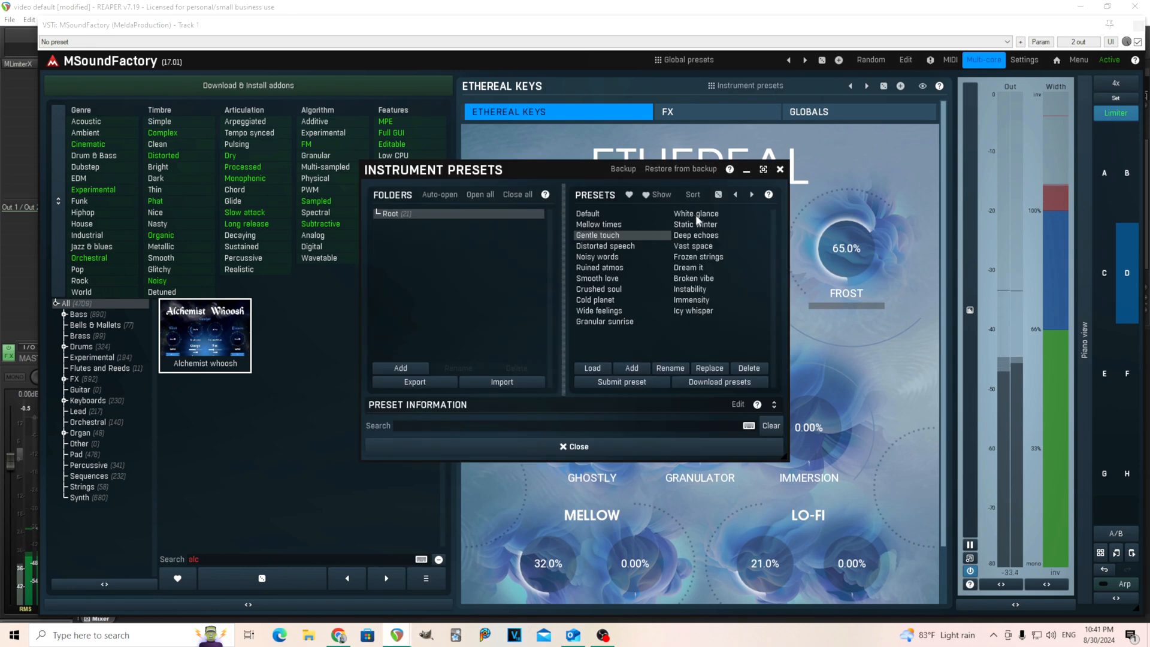
Load White glance, Mellow times, Deep echoes and Ruined atmos, then close the list
left_click(695, 213)
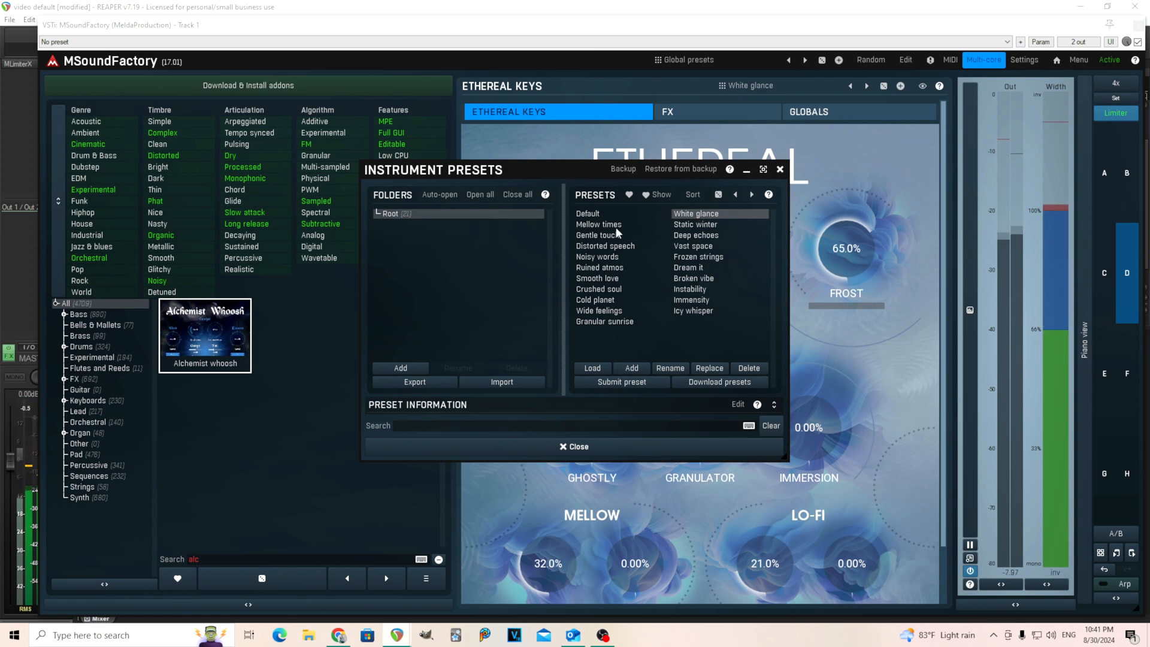
left_click(599, 224)
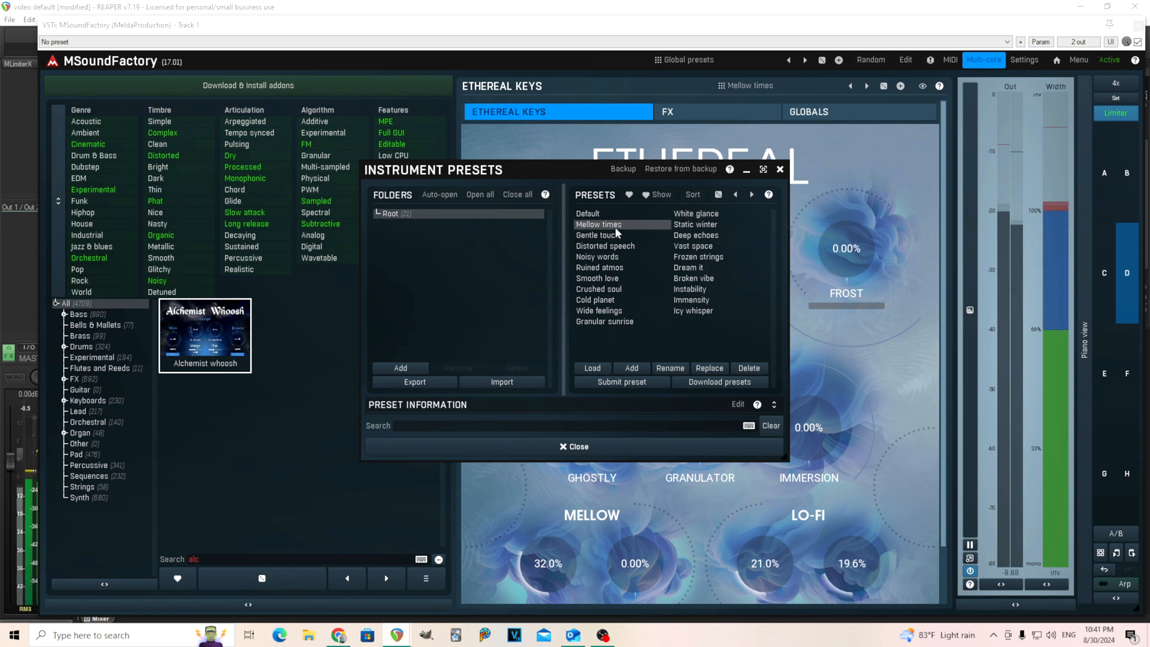
left_click(696, 235)
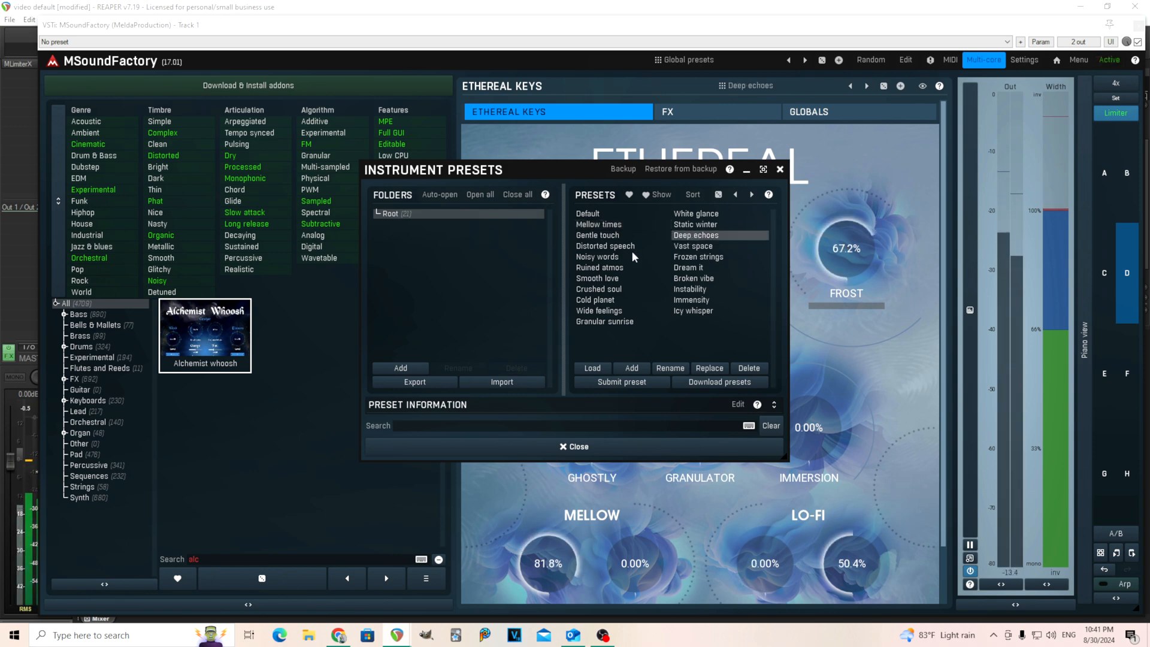
left_click(599, 267)
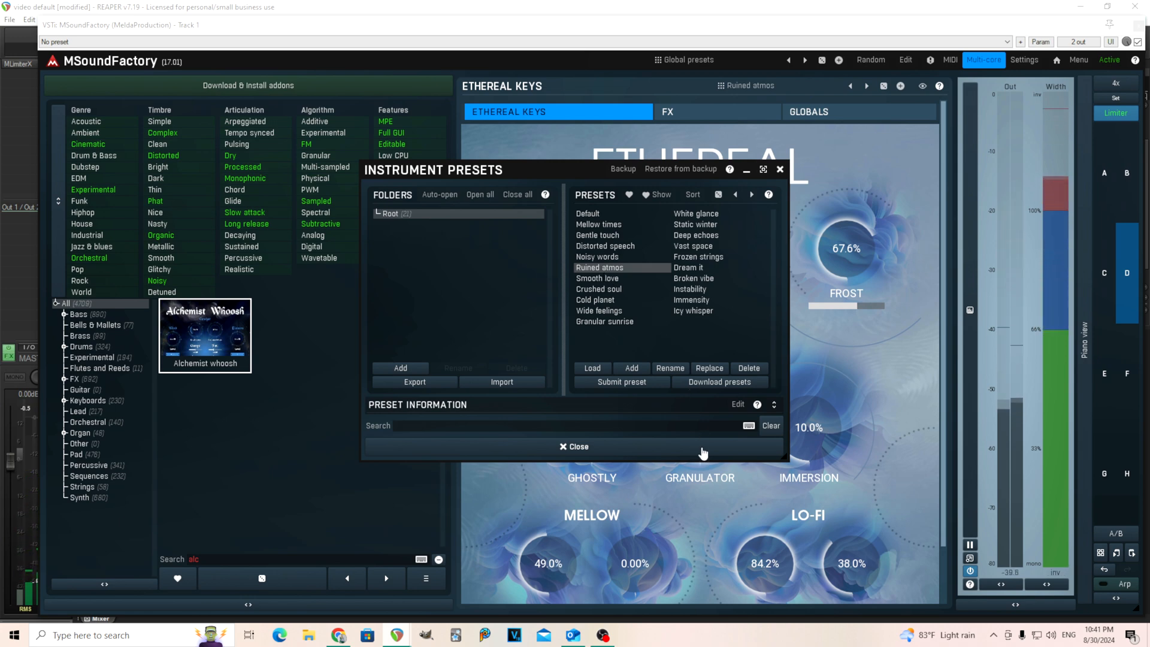
left_click(574, 446)
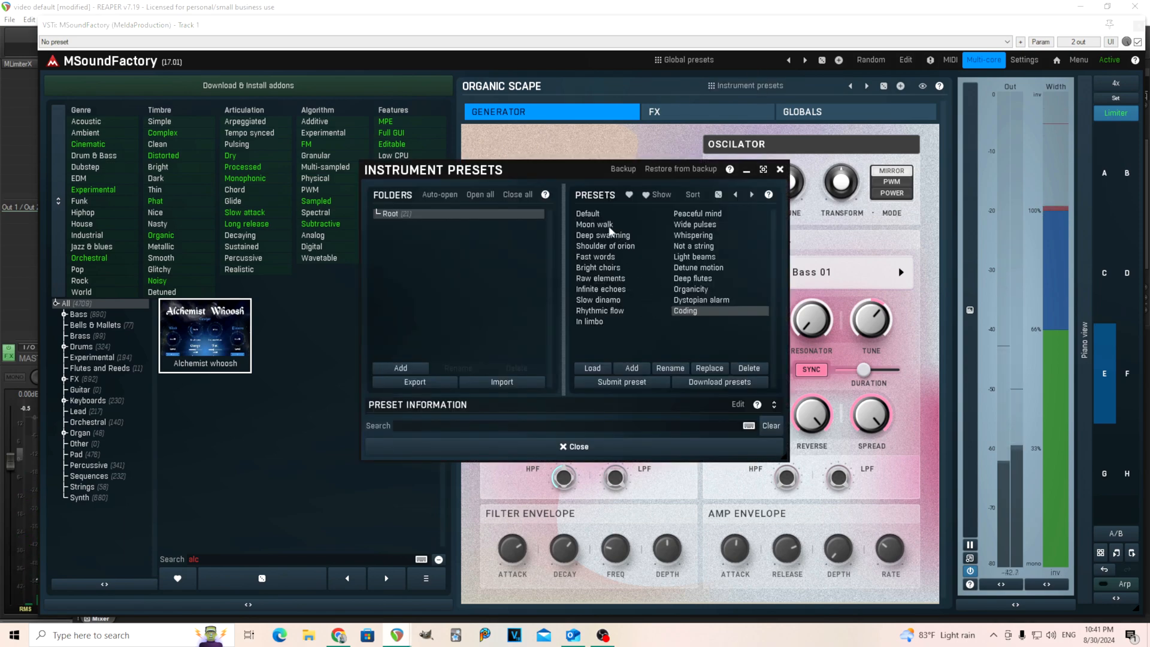
Load the Moon walk preset for Organic Scape
double_click(595, 225)
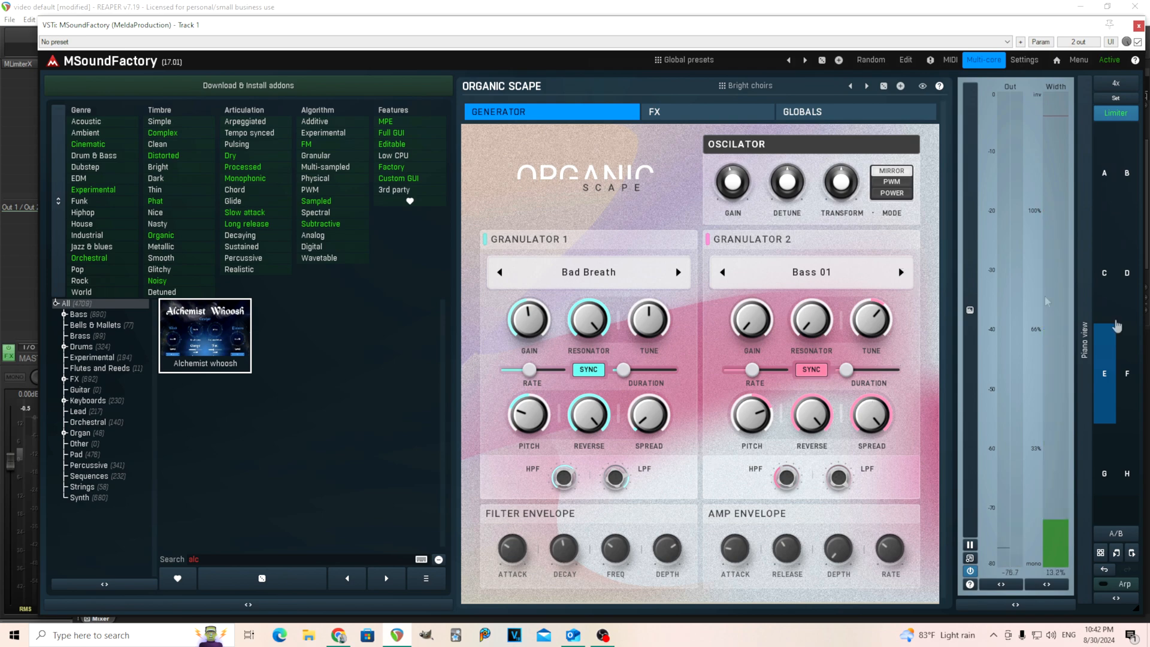
Load the Alchemist whoosh instrument from the 'alc' search results
double_click(205, 329)
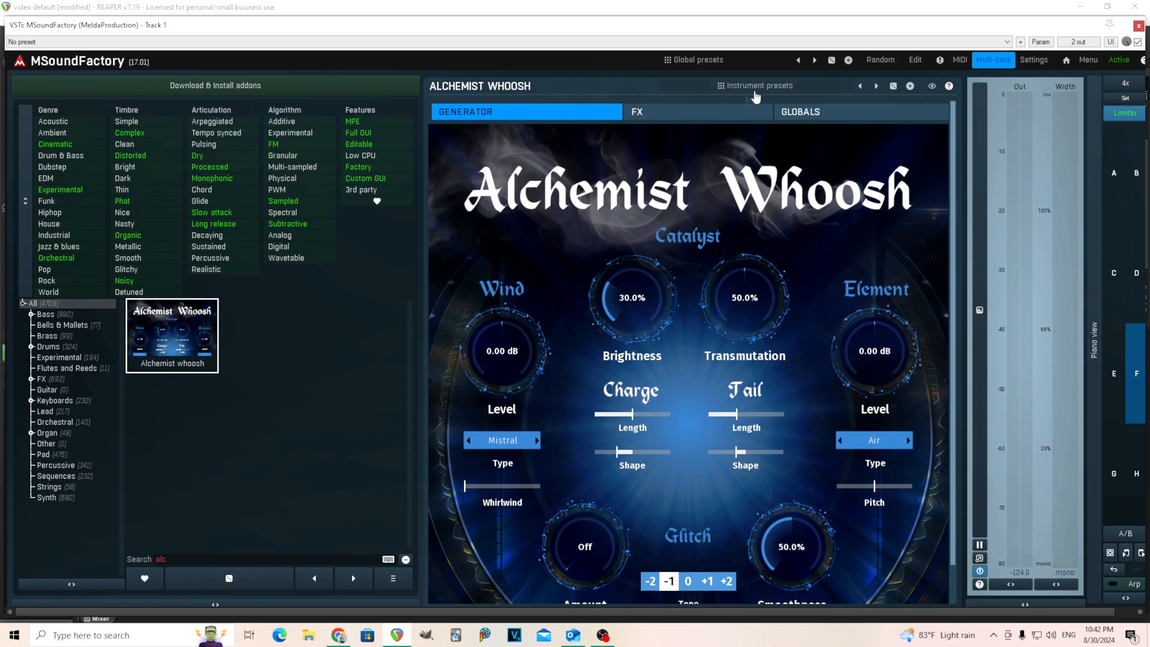
Audition Air whoosh small, Water whoosh, Ice whoosh, Ice spell, Icy breath, Thunderball, finishing on Alien whoosh
left_click(759, 85)
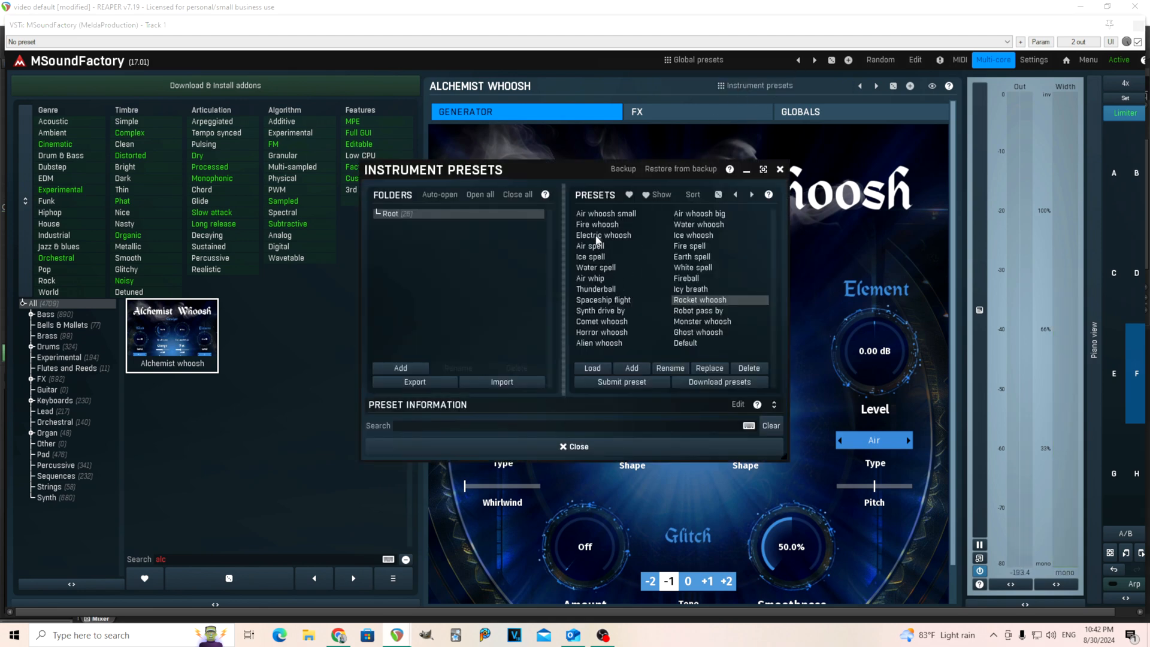
left_click(605, 214)
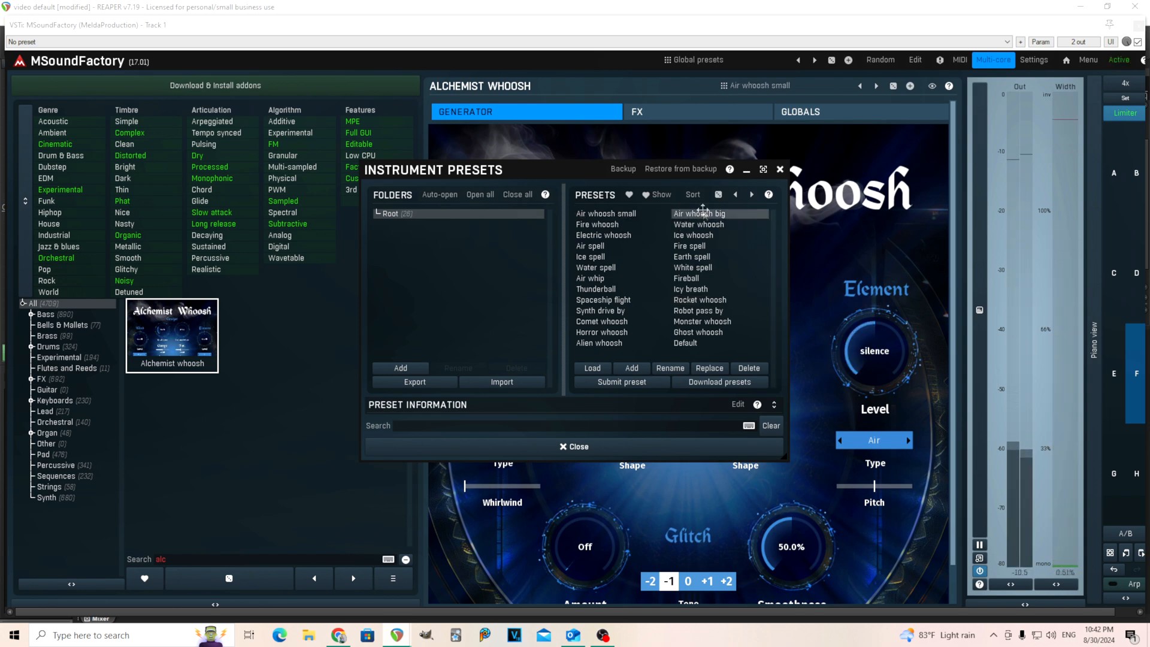
double_click(700, 213)
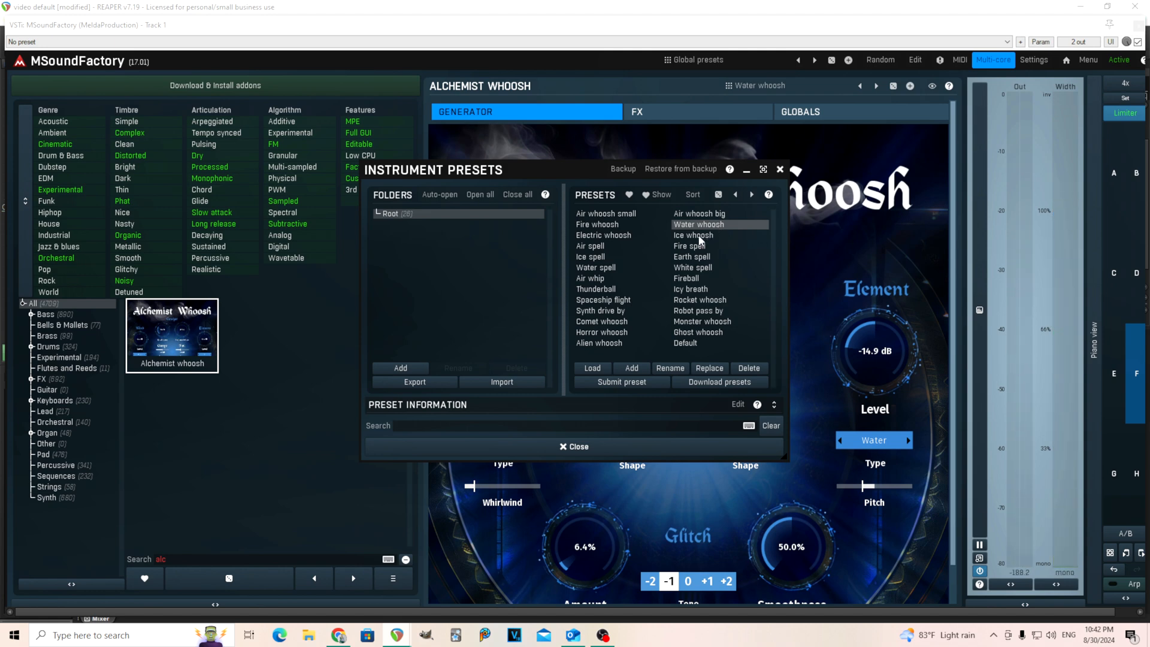
double_click(692, 235)
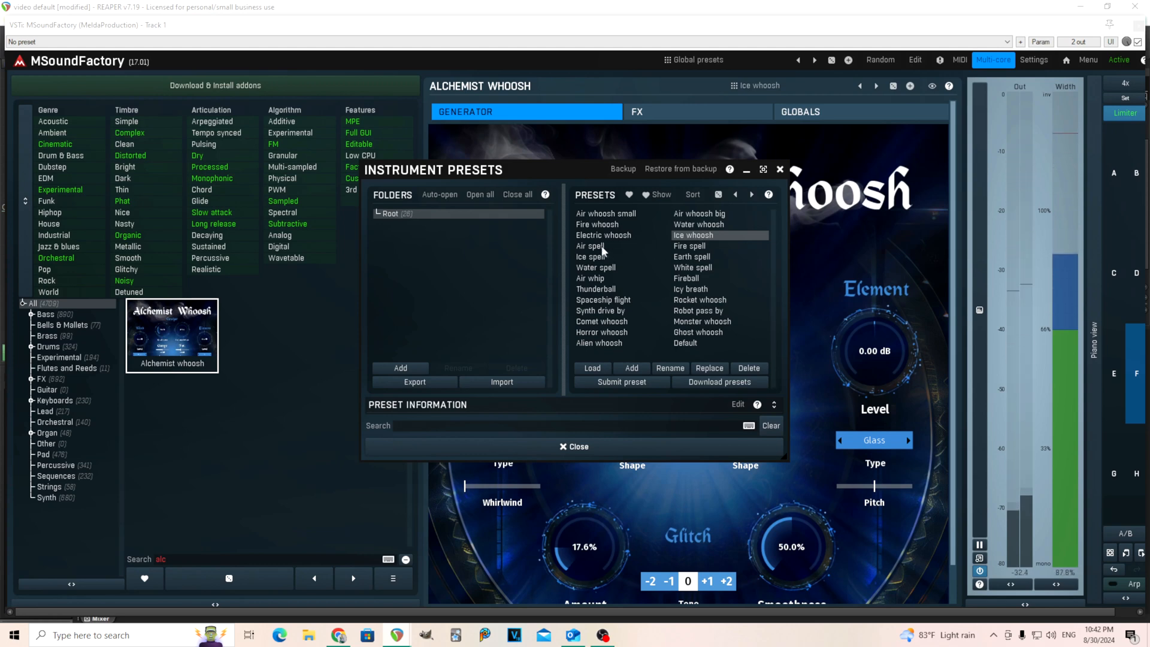
left_click(590, 245)
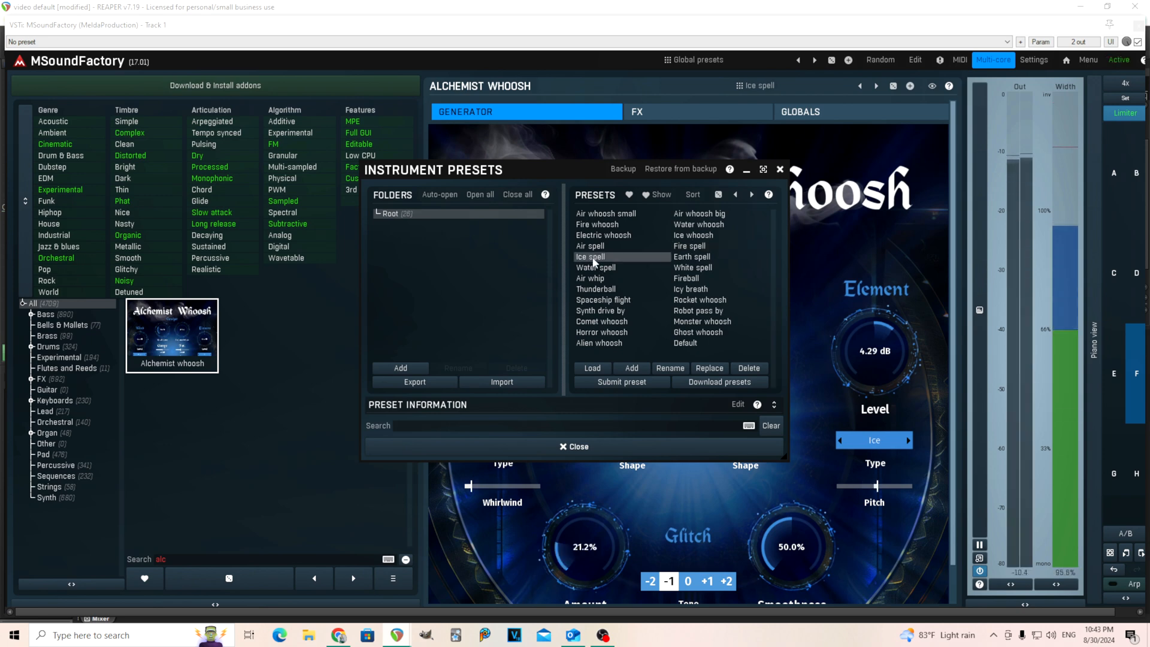
left_click(691, 257)
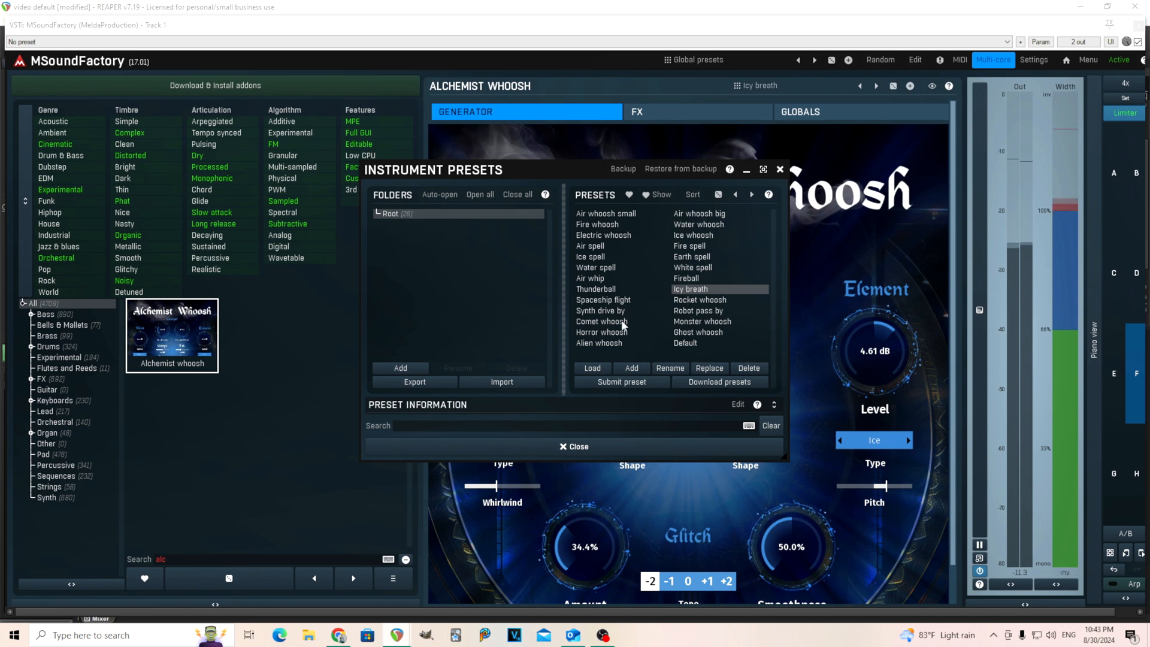
left_click(596, 289)
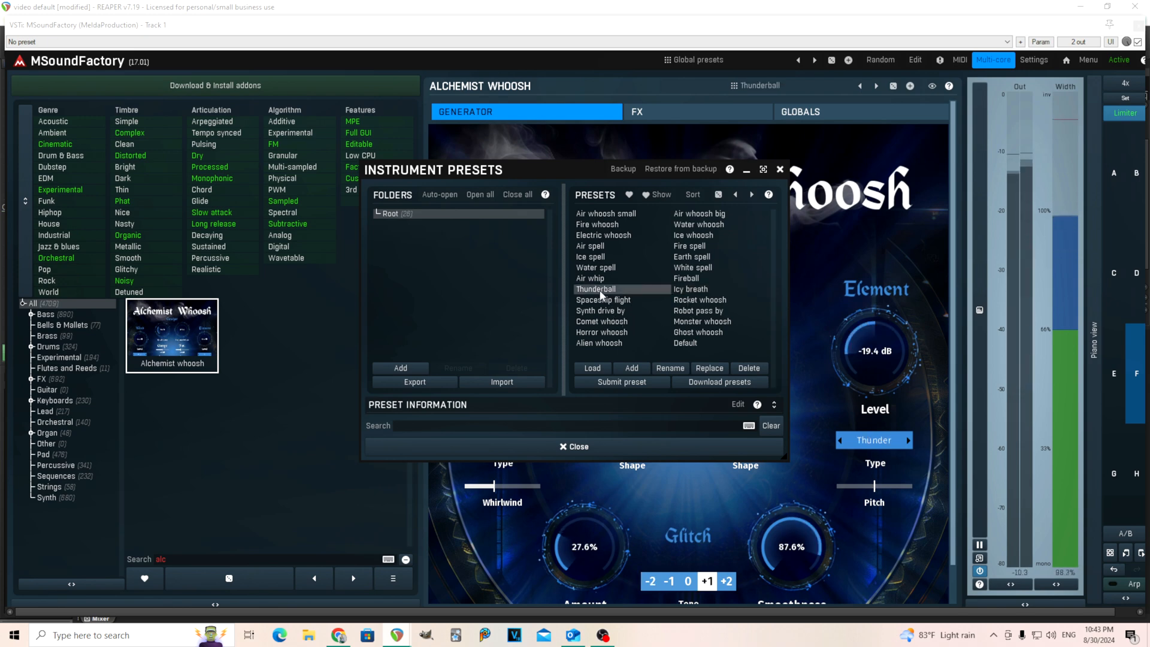
left_click(599, 344)
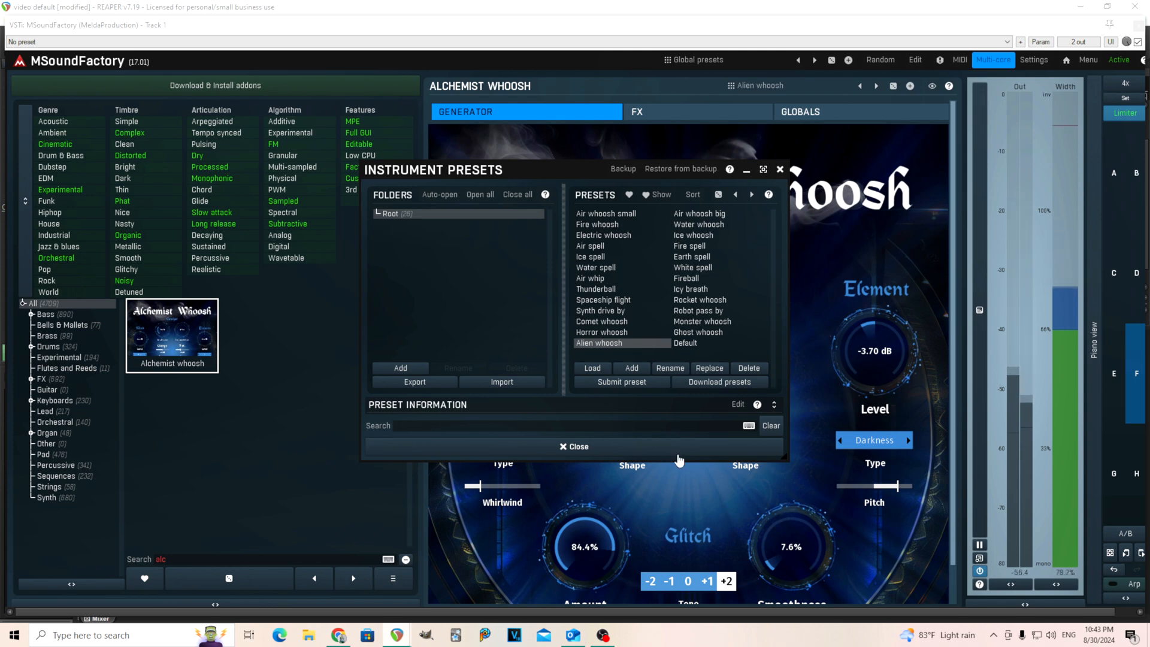
left_click(573, 445)
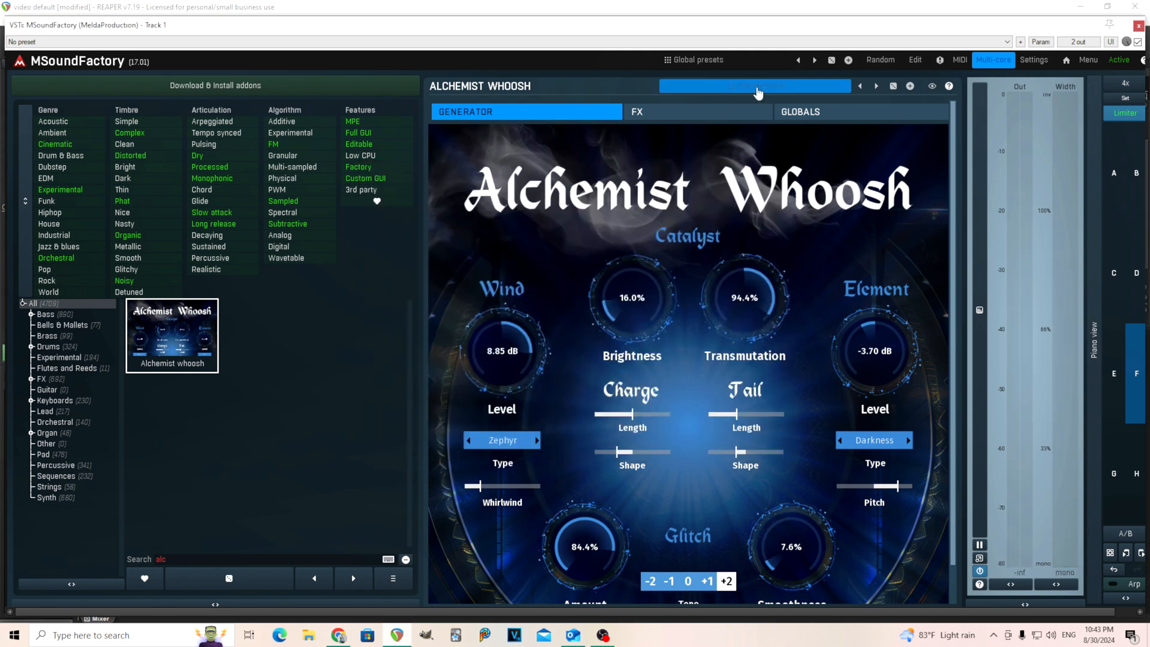
Switch to Edit mode to reveal the Oscillator and FilterBasic 1 modules
left_click(755, 85)
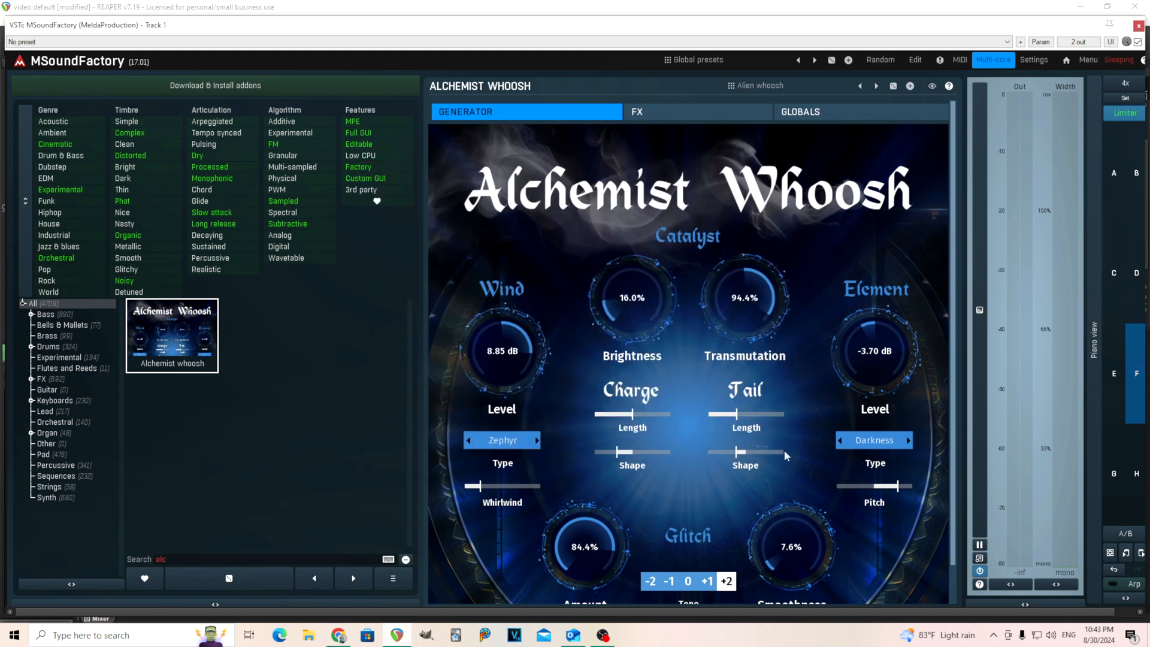
mouse_move(1134, 387)
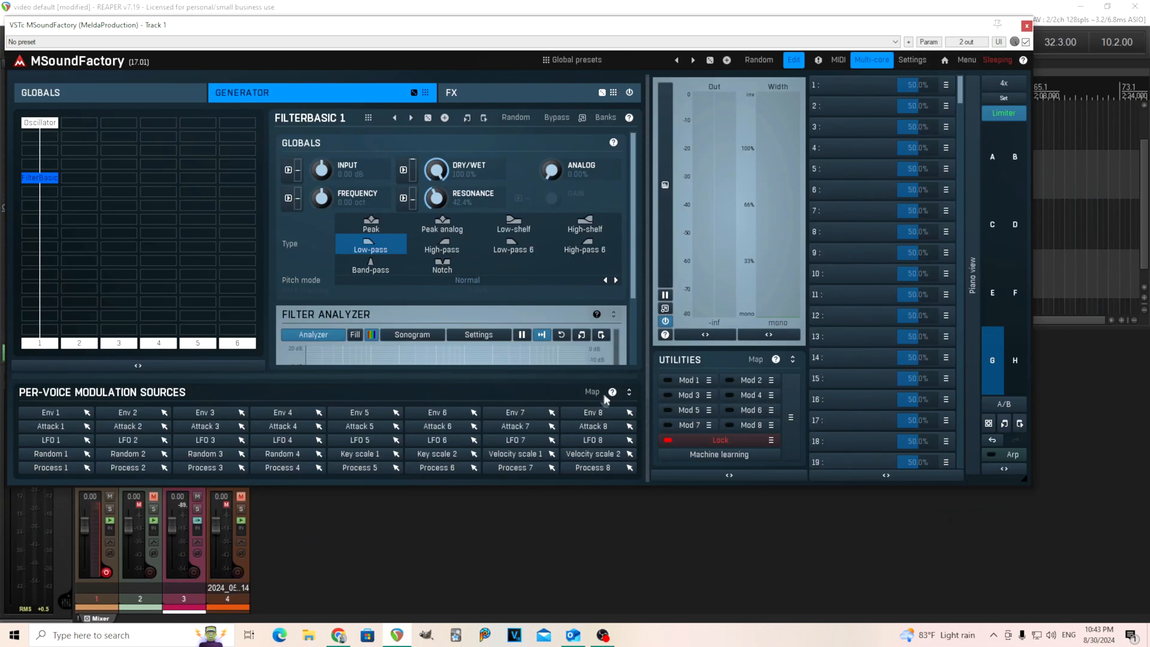
mouse_move(1022, 483)
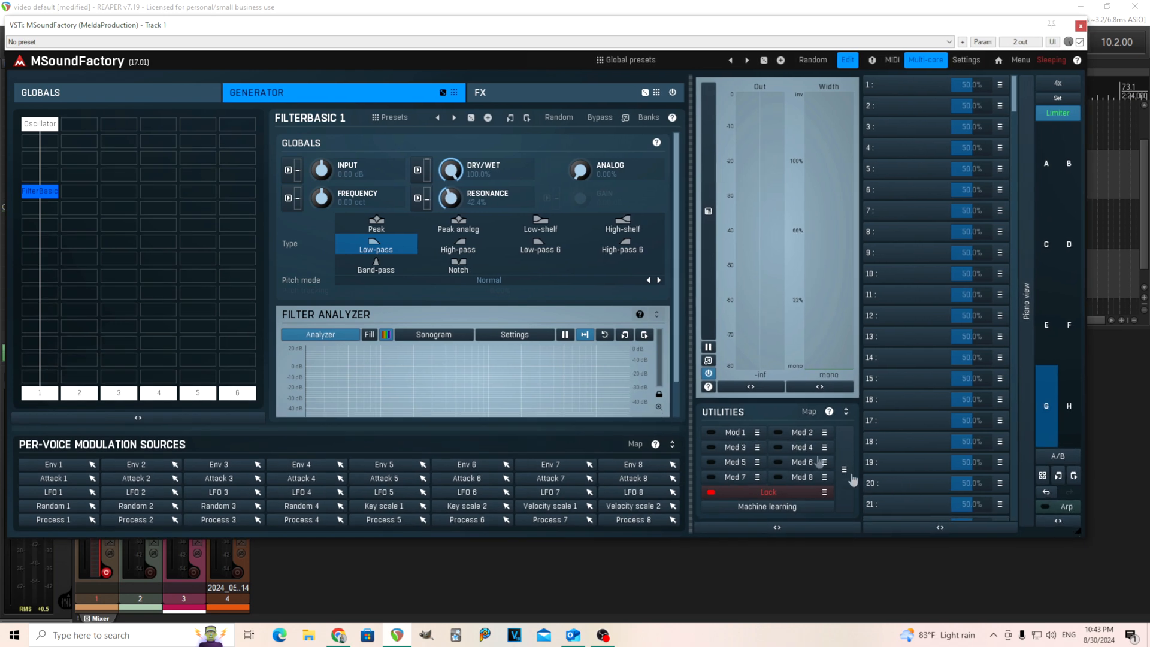
Select the Oscillator module, then open FilterBasic's Frequency modulation settings
left_click(40, 124)
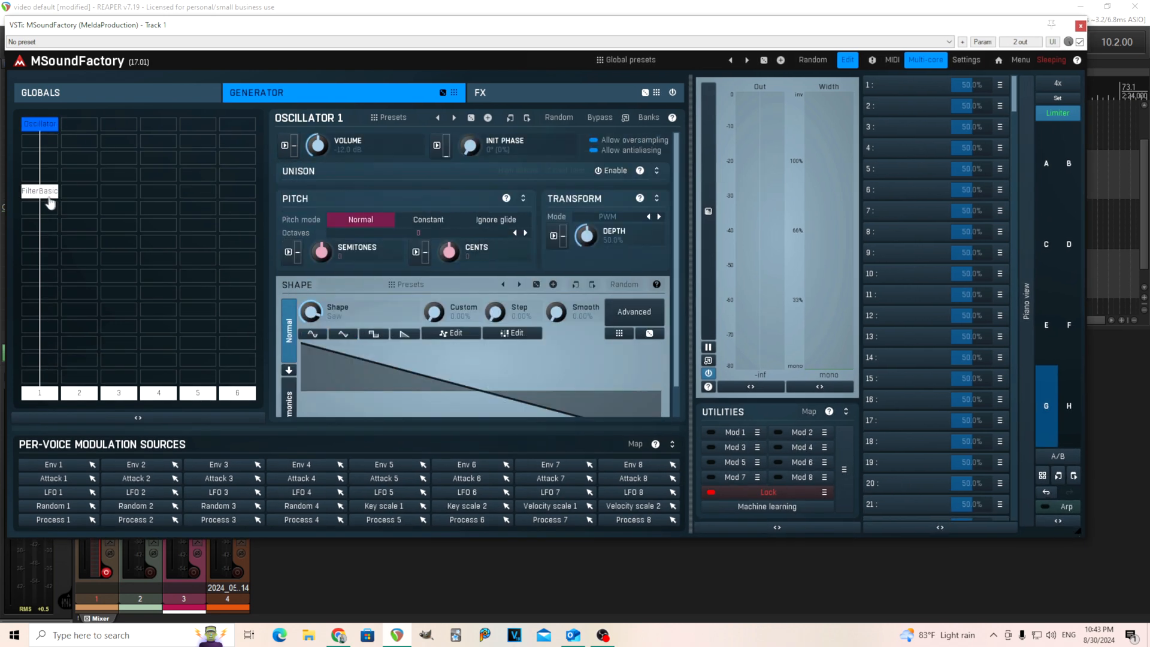
left_click(40, 191)
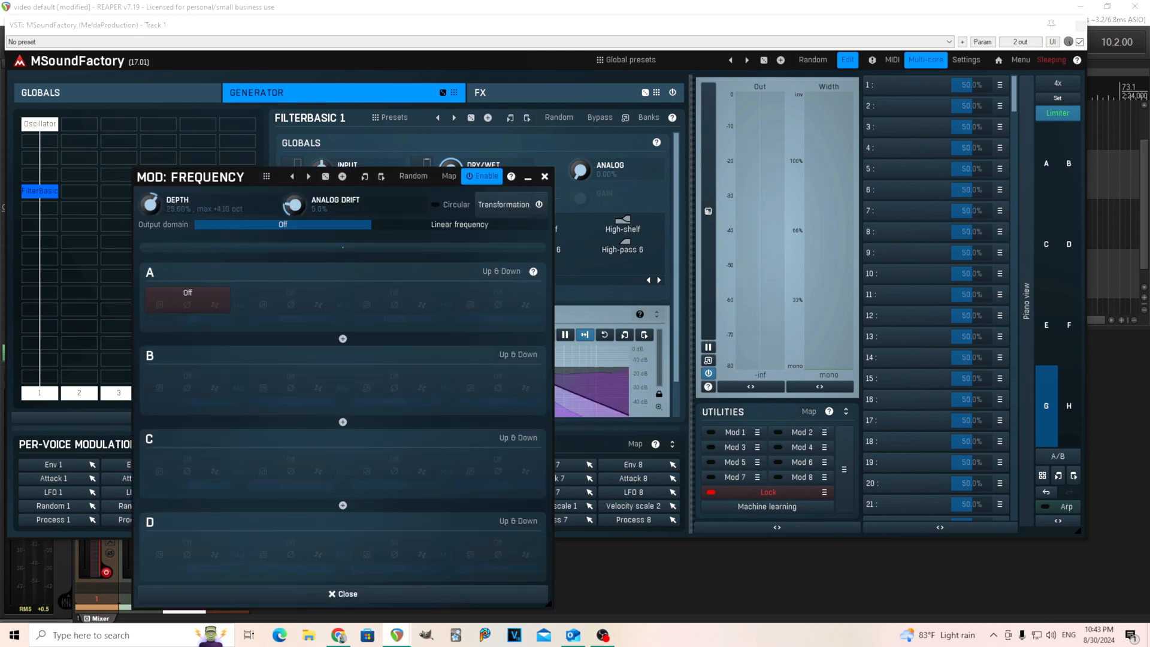
Assign LFO 1 as slot A's source for filter frequency and open its settings
left_click(188, 299)
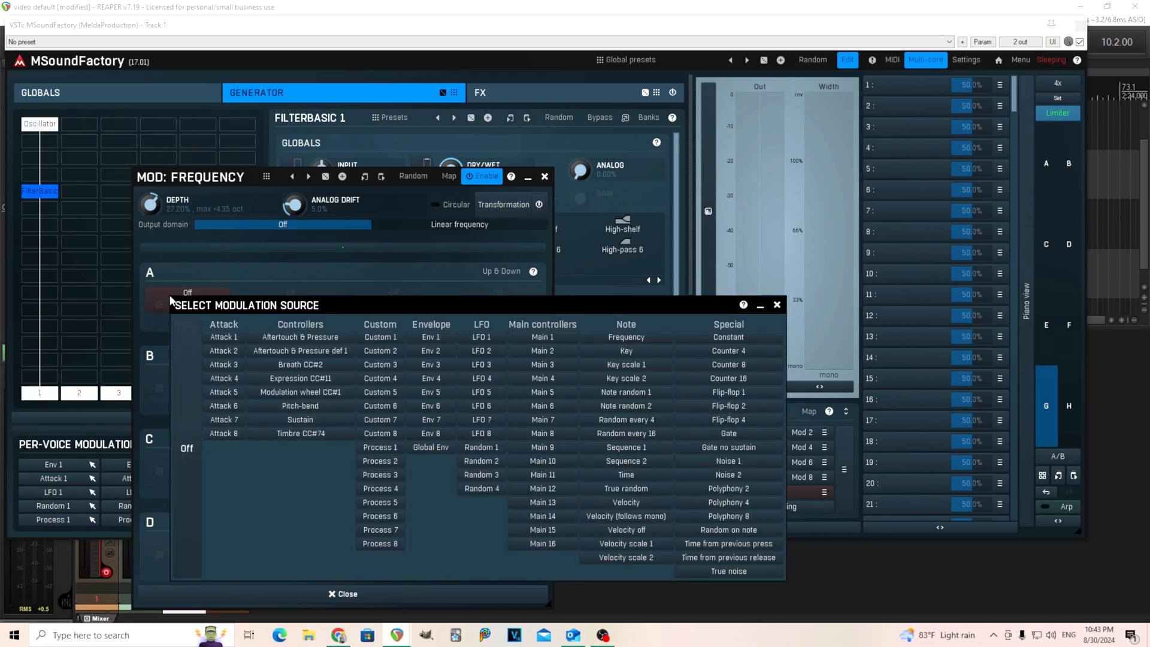
left_click(481, 337)
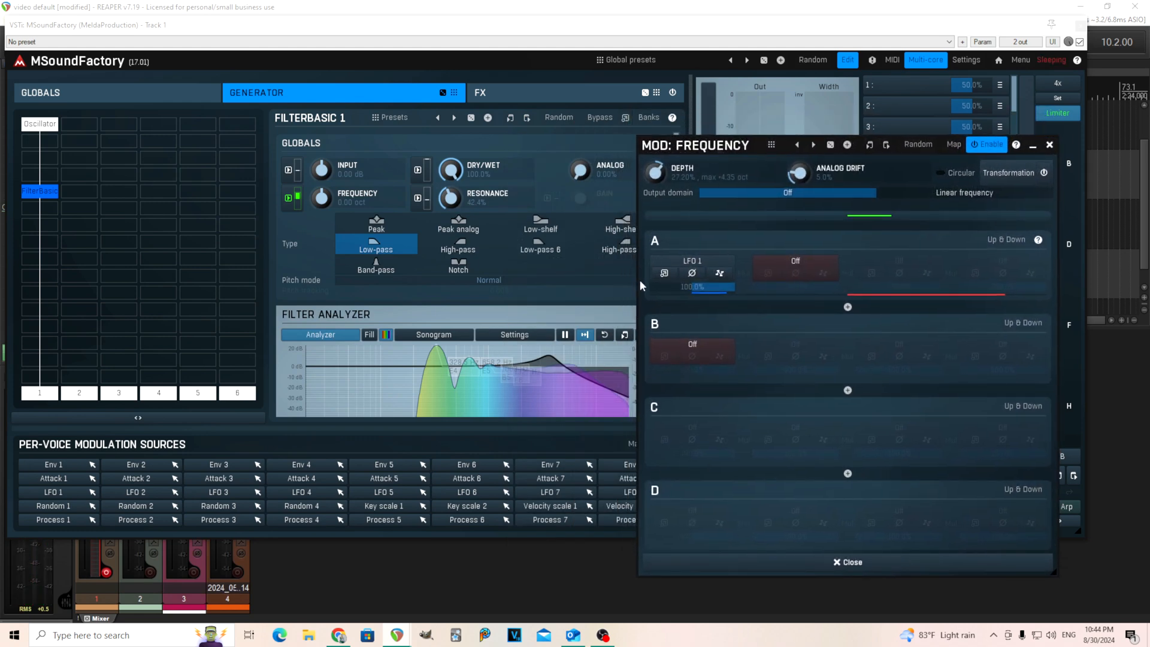
left_click(664, 273)
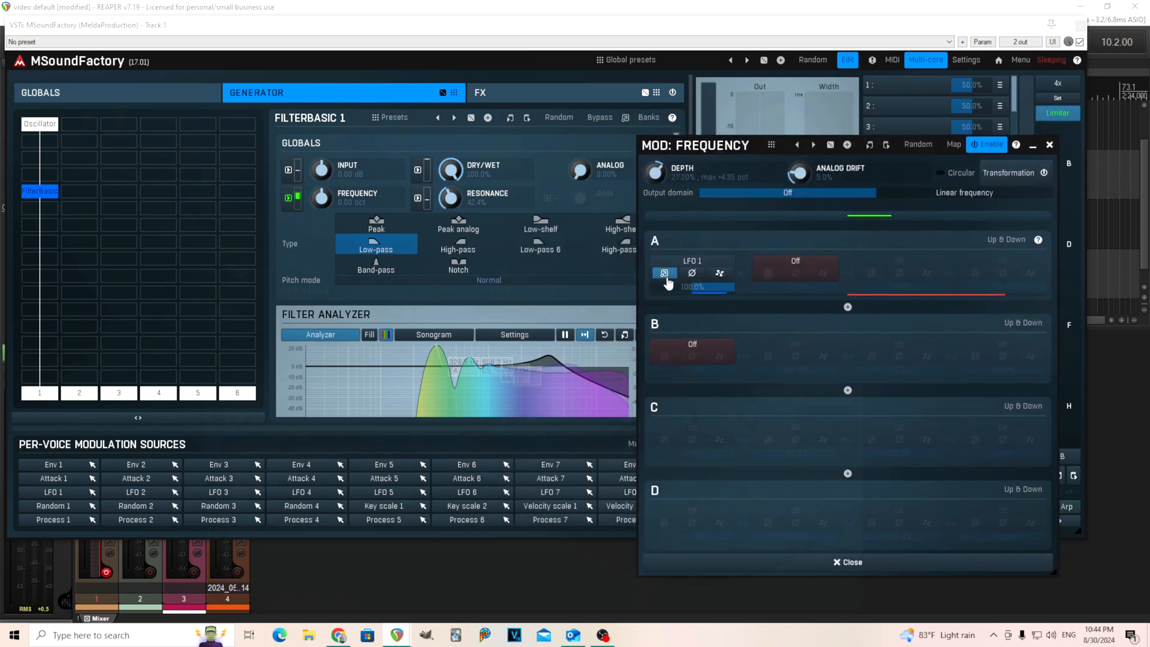
left_click(664, 273)
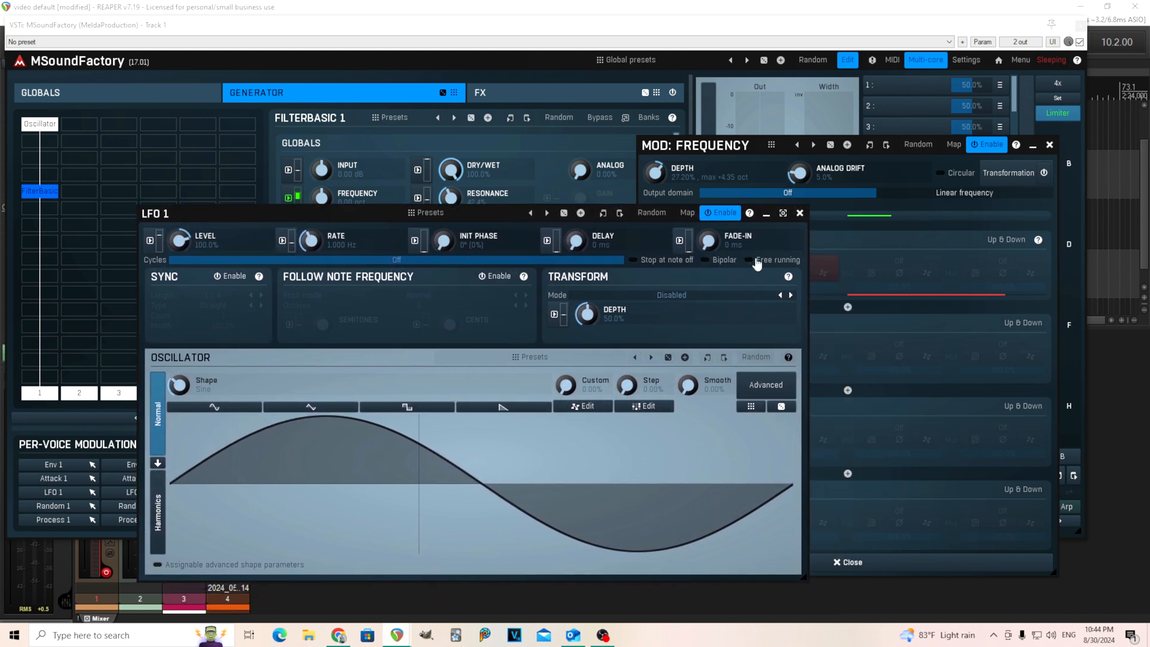
Set the LFO 1 rate to 3.588 Hz, enable Free running, and close the window
left_click_drag(311, 239, 311, 228)
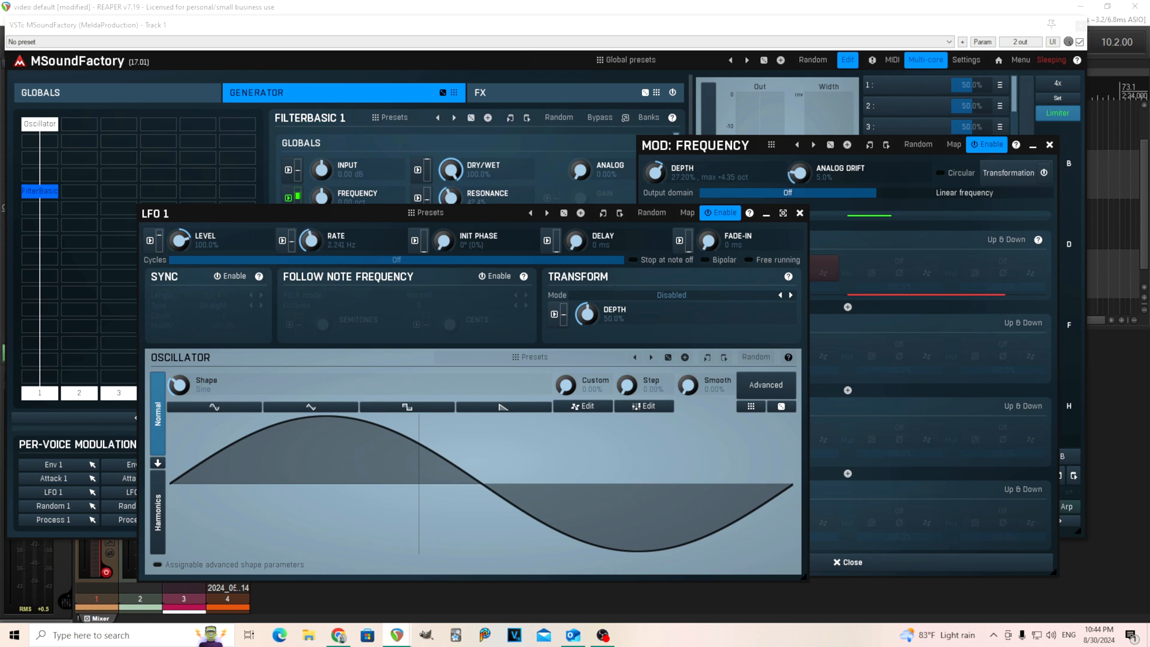
left_click_drag(311, 239, 311, 228)
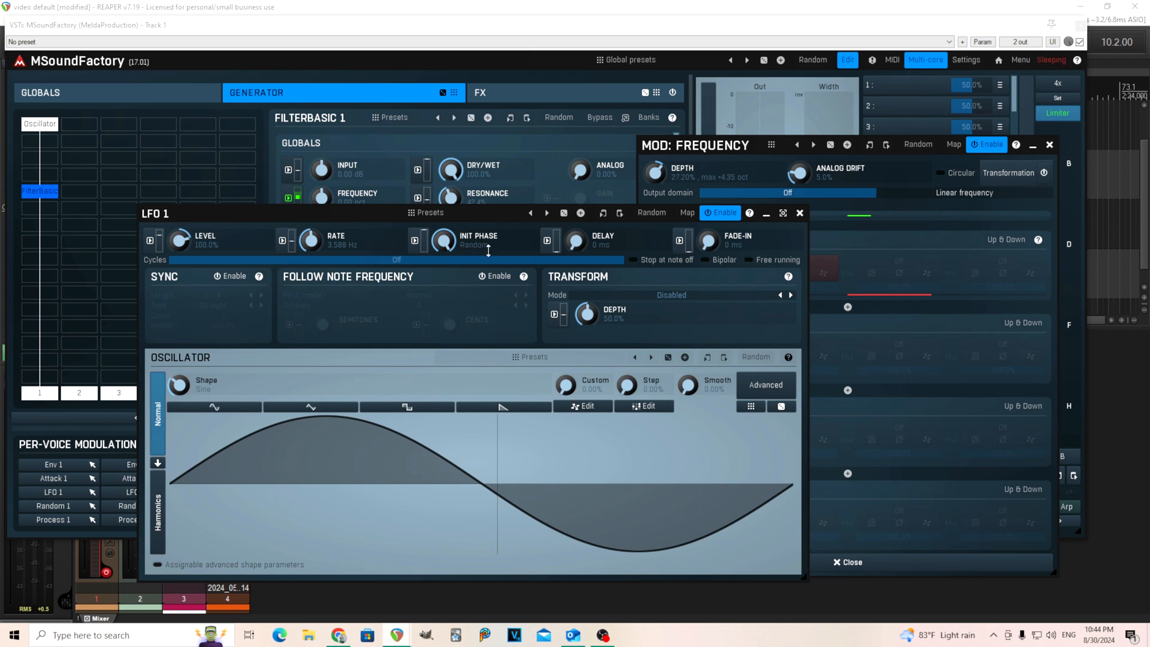
mouse_move(525, 495)
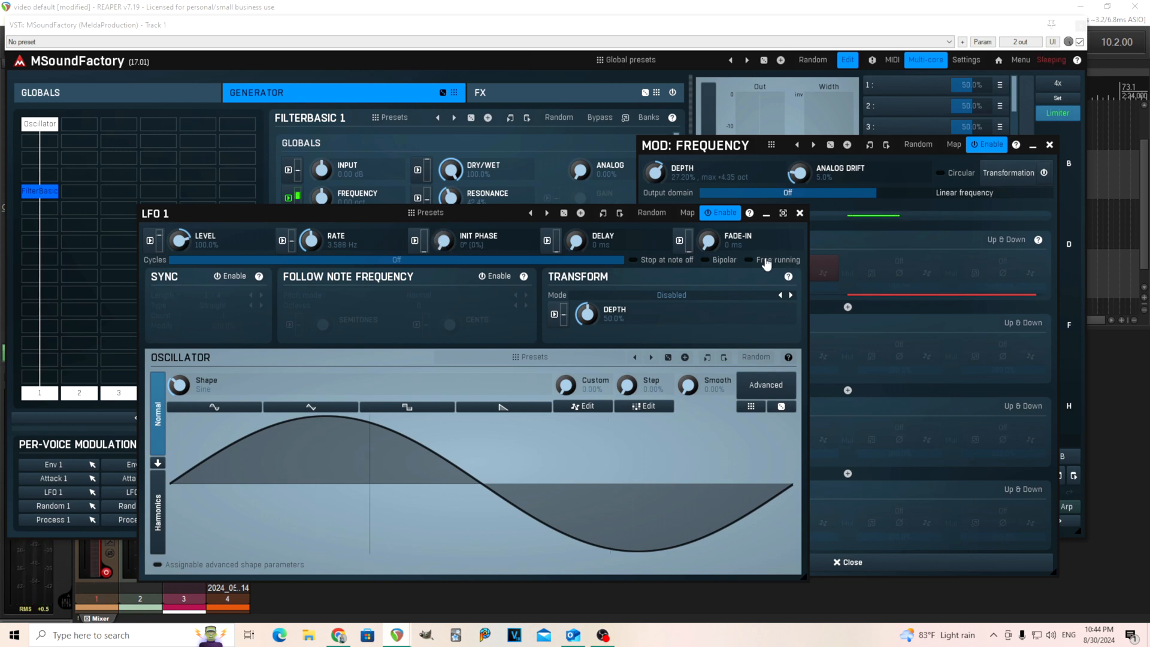
left_click(749, 259)
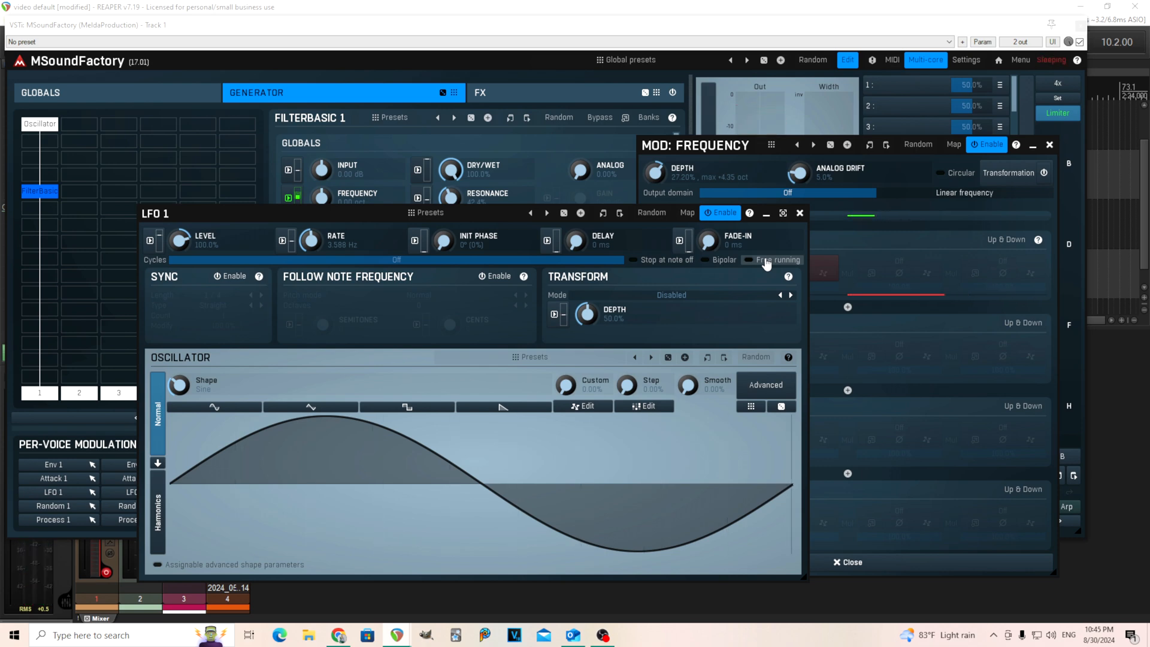
left_click(749, 260)
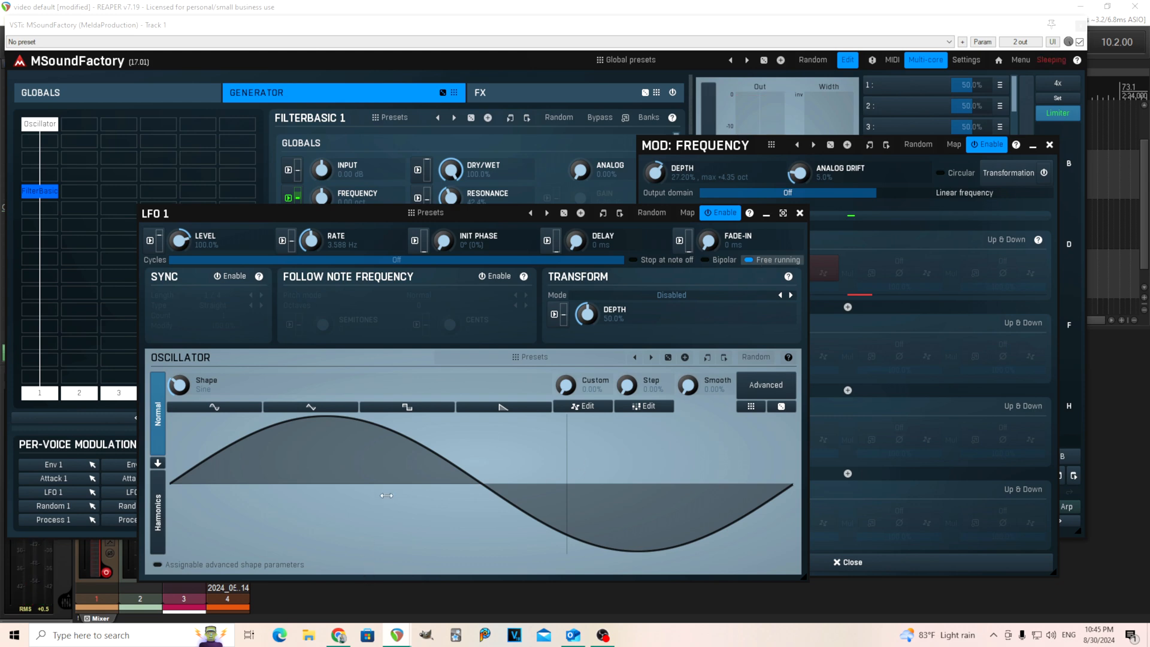
mouse_move(412, 487)
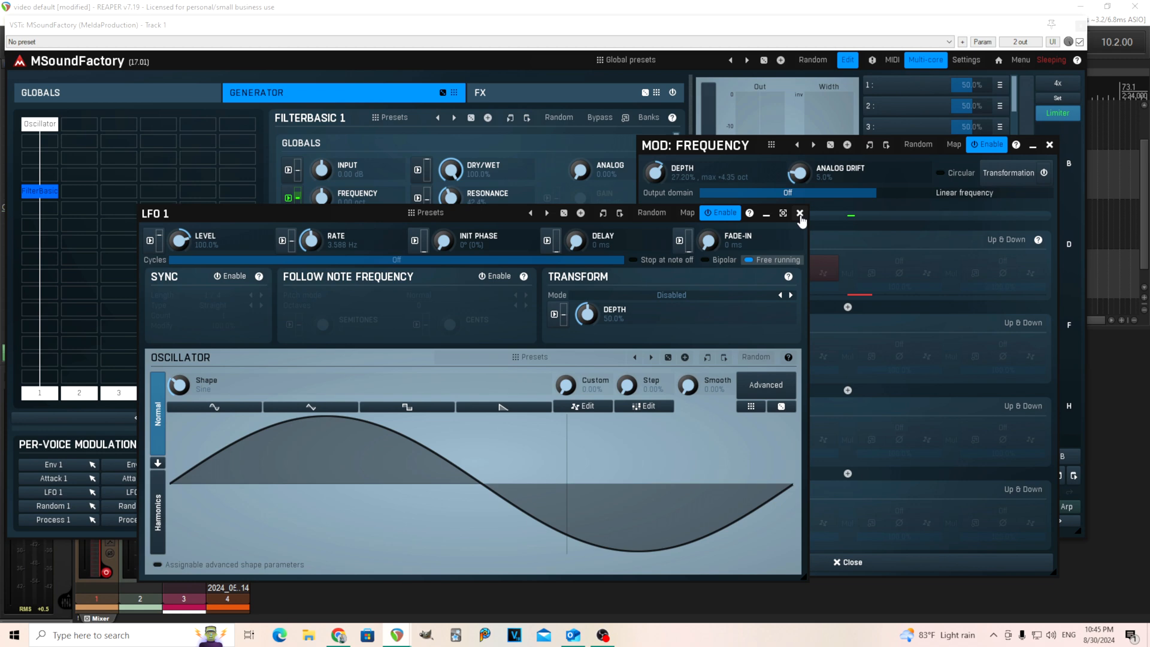
left_click(801, 213)
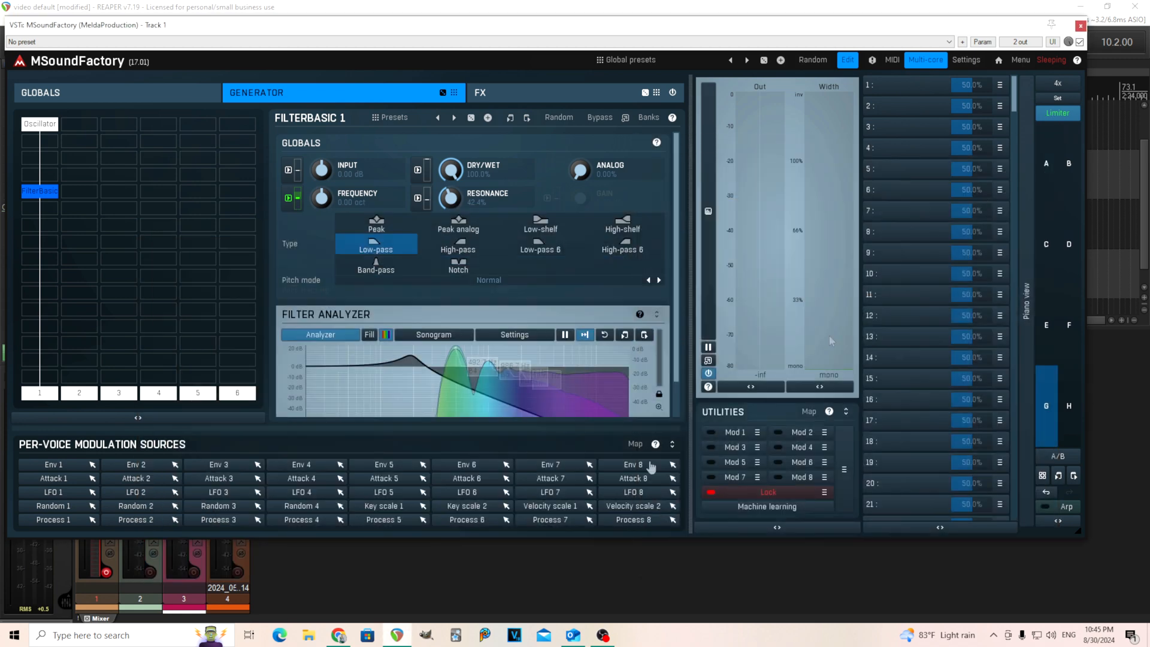
mouse_move(46, 233)
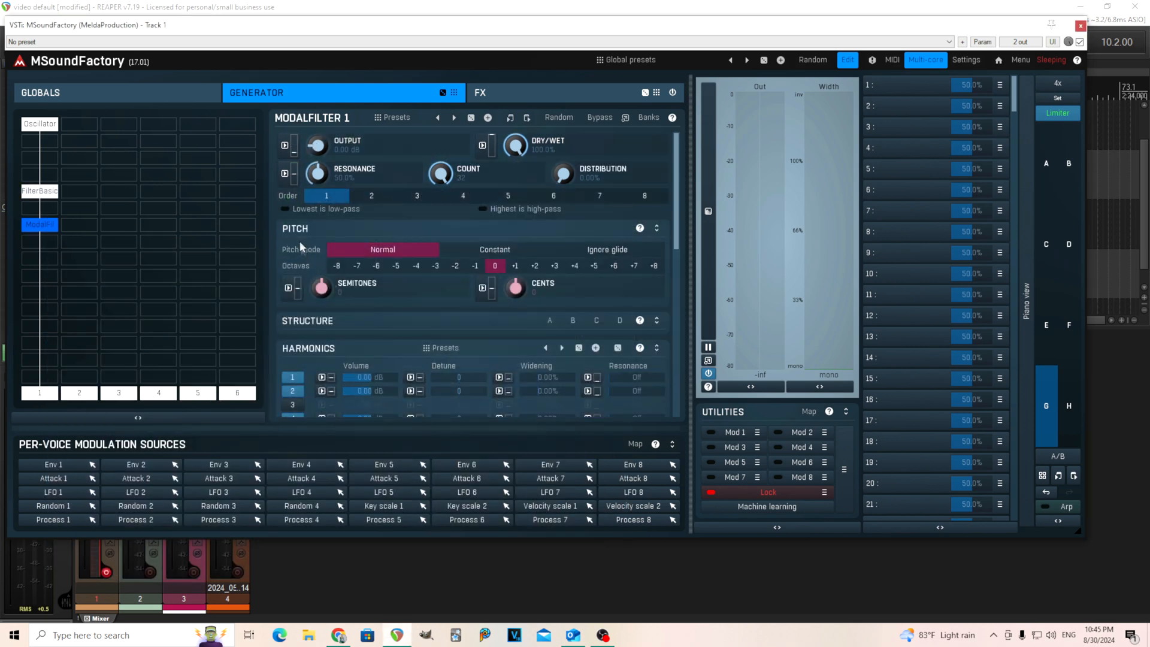
mouse_move(316, 215)
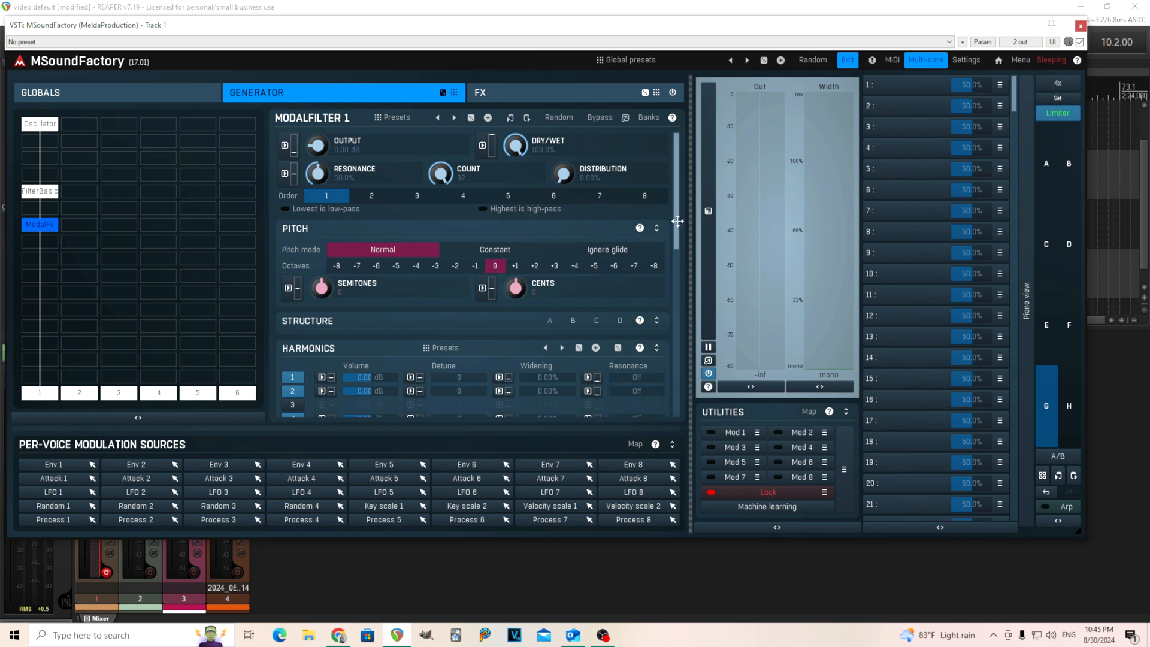
mouse_move(63, 314)
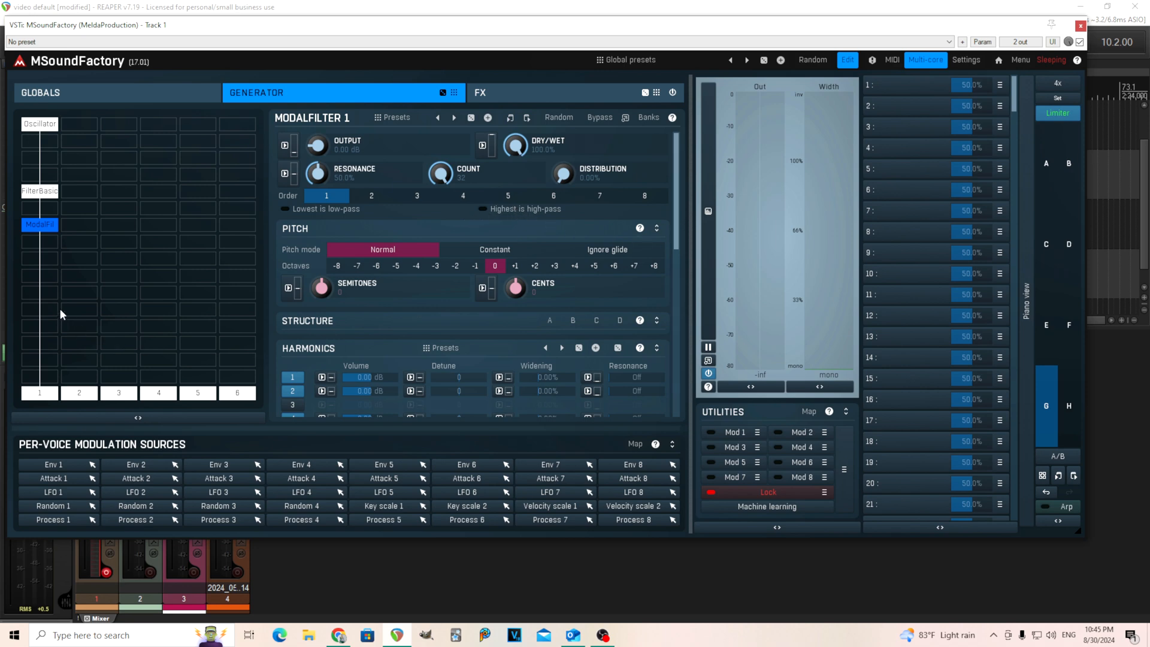
mouse_move(46, 207)
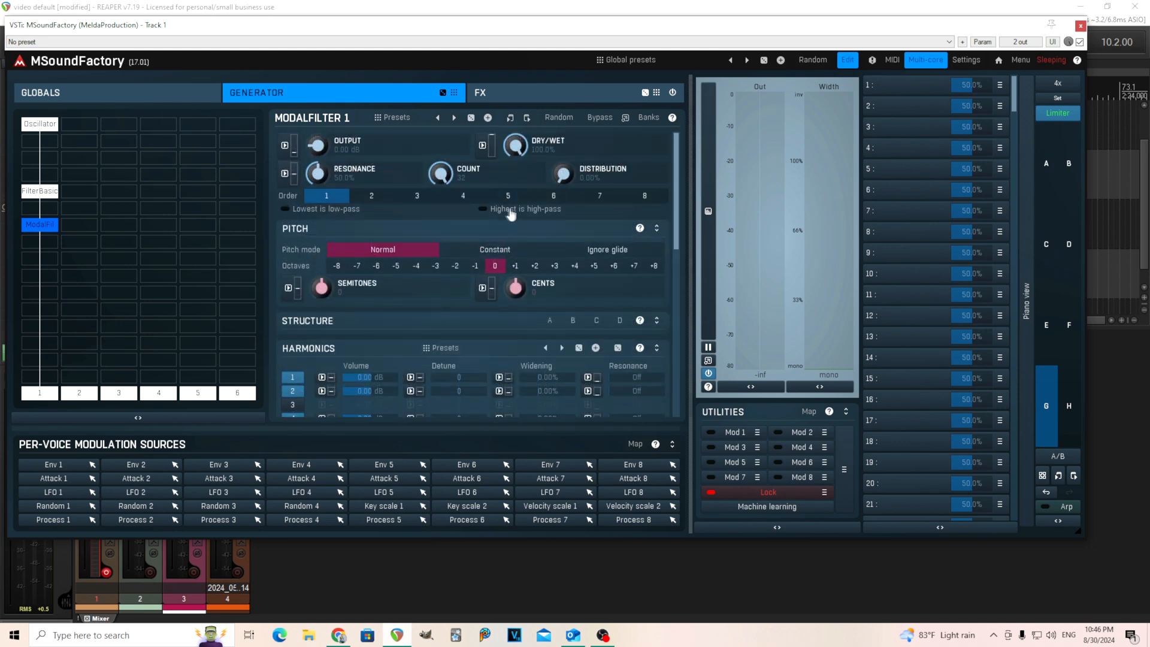
mouse_move(511, 215)
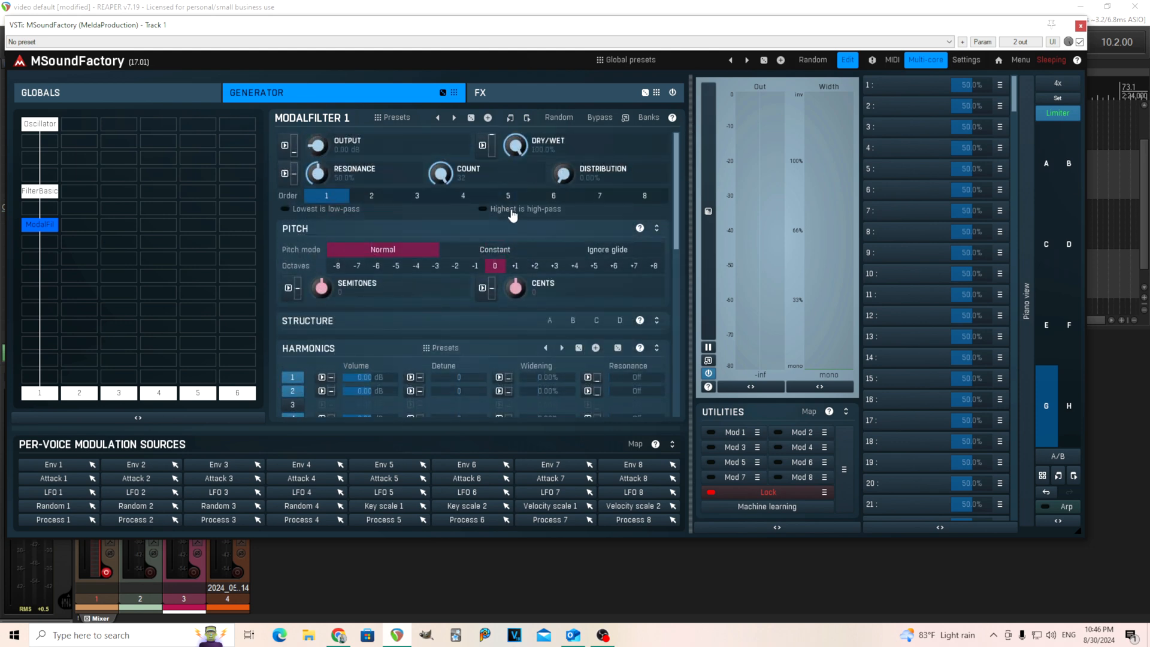